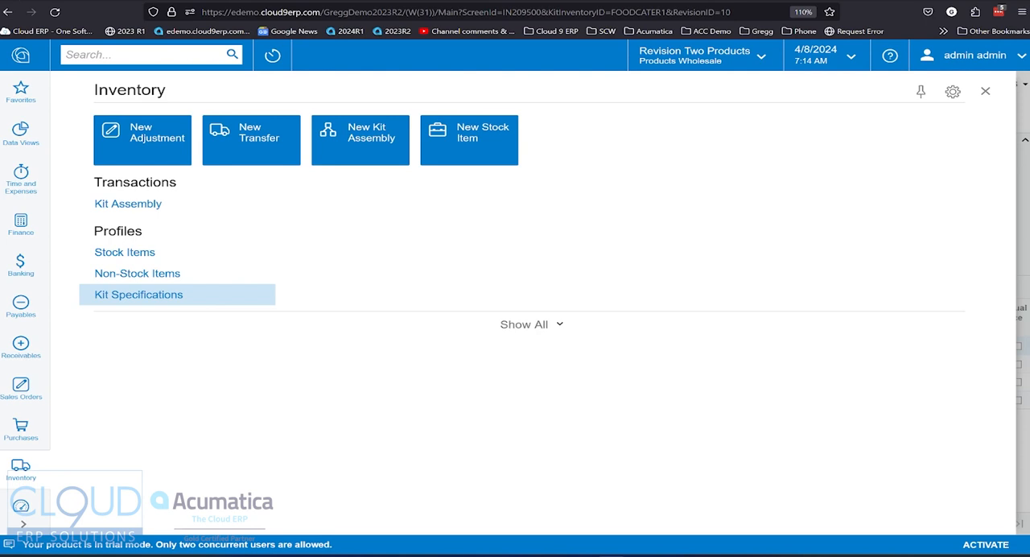
# Step: Load kit FOODCATER1 revision 10 in Kit Specifications, showing price, cost, margin and components
pyautogui.click(136, 272)
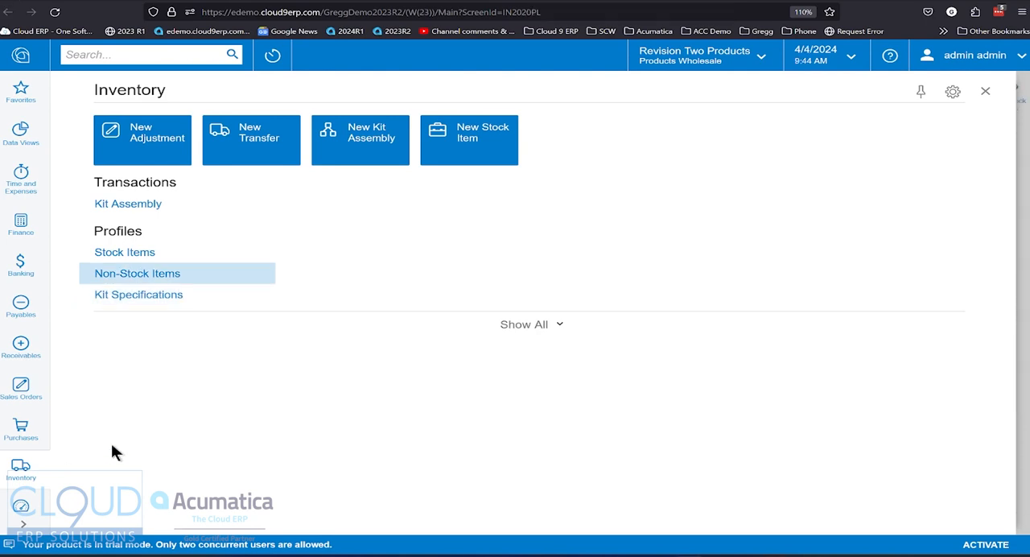
pyautogui.moveTo(228, 407)
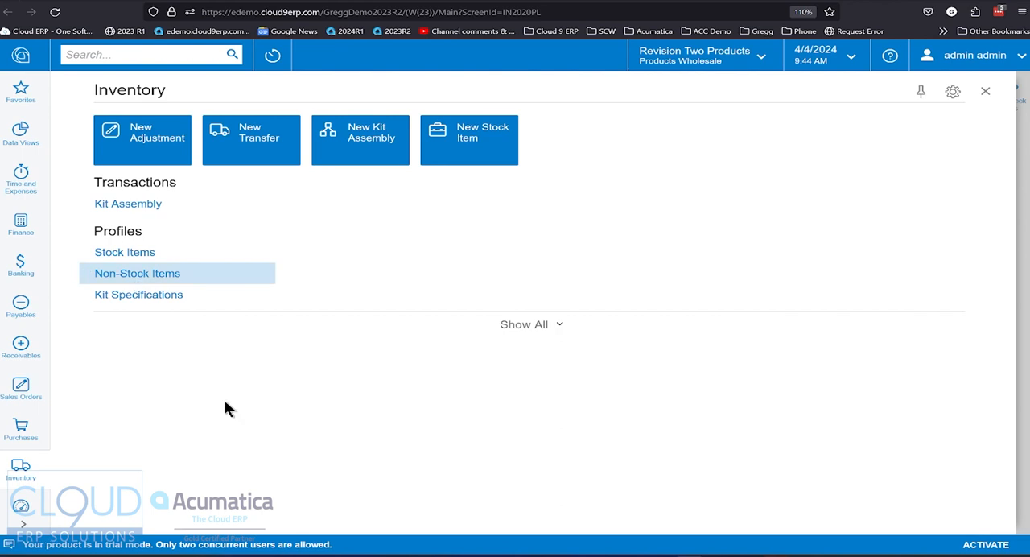
pyautogui.moveTo(259, 403)
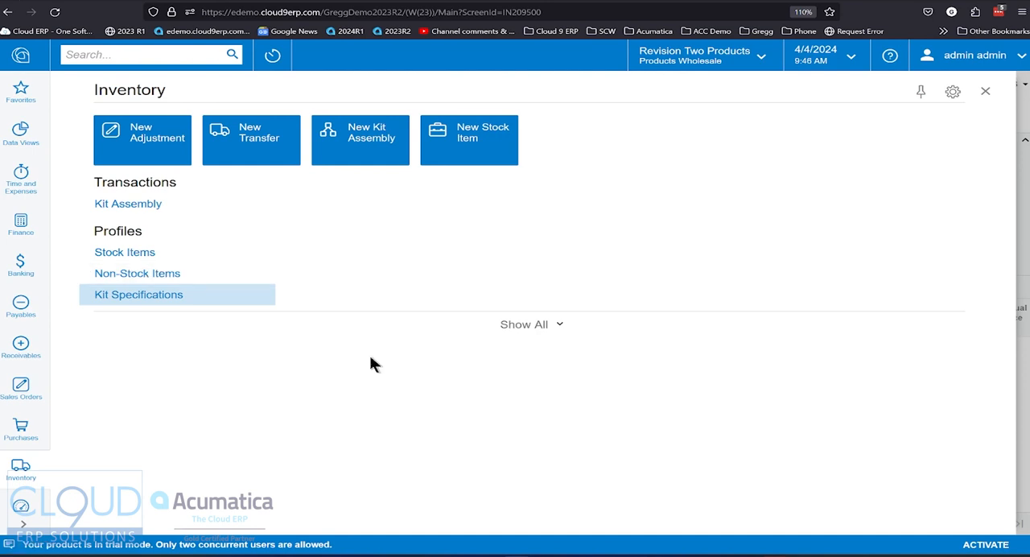
pyautogui.click(139, 294)
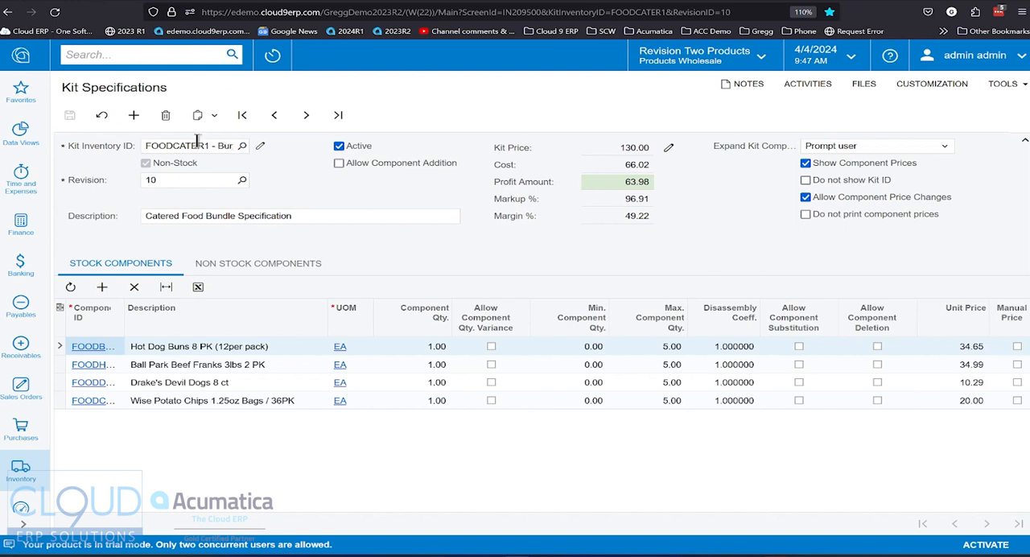
pyautogui.moveTo(245, 203)
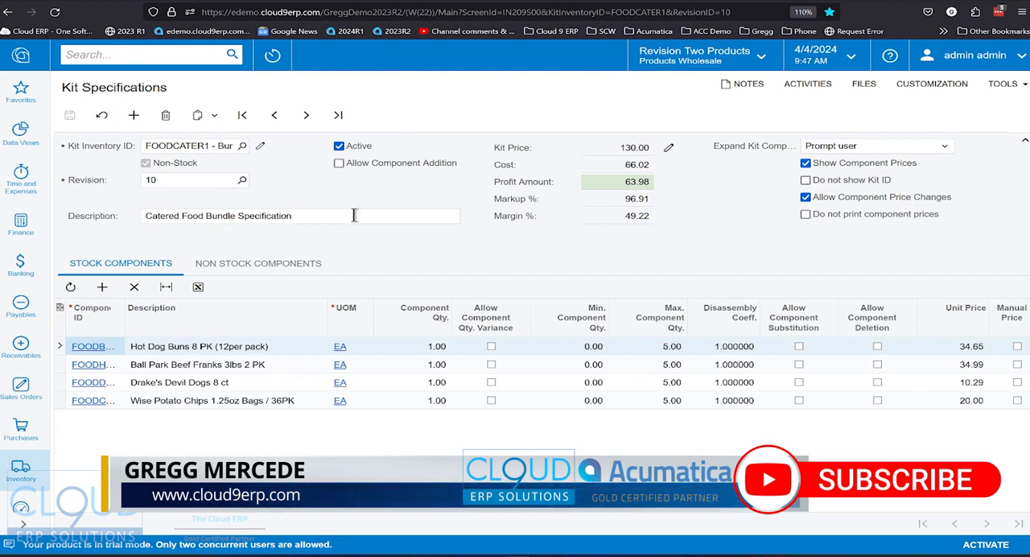
pyautogui.moveTo(551, 228)
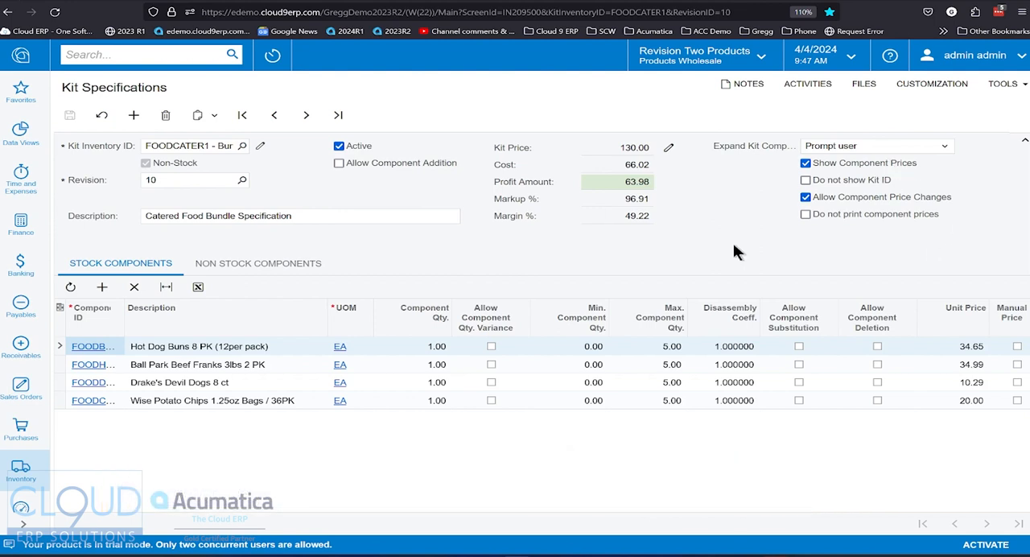
pyautogui.moveTo(515, 153)
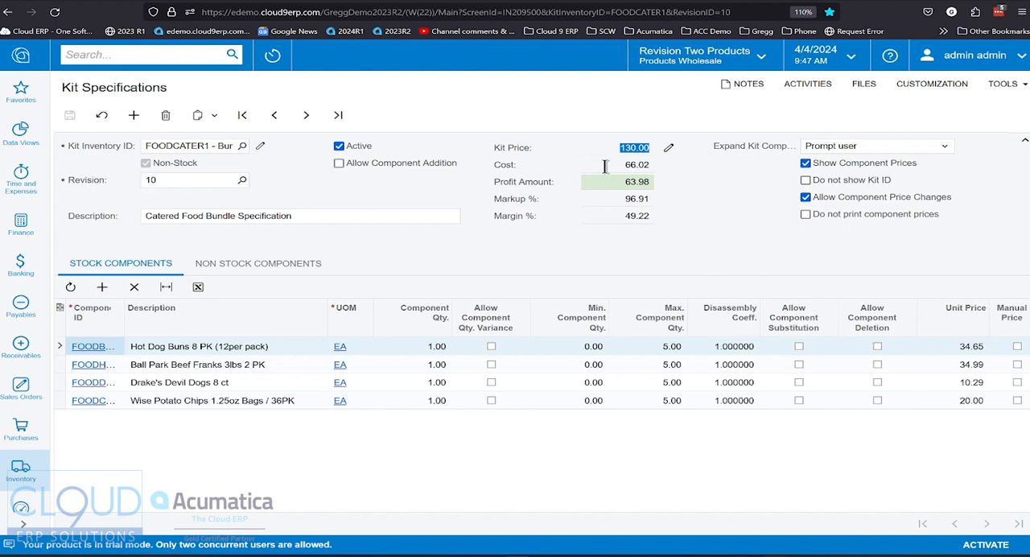
pyautogui.moveTo(569, 205)
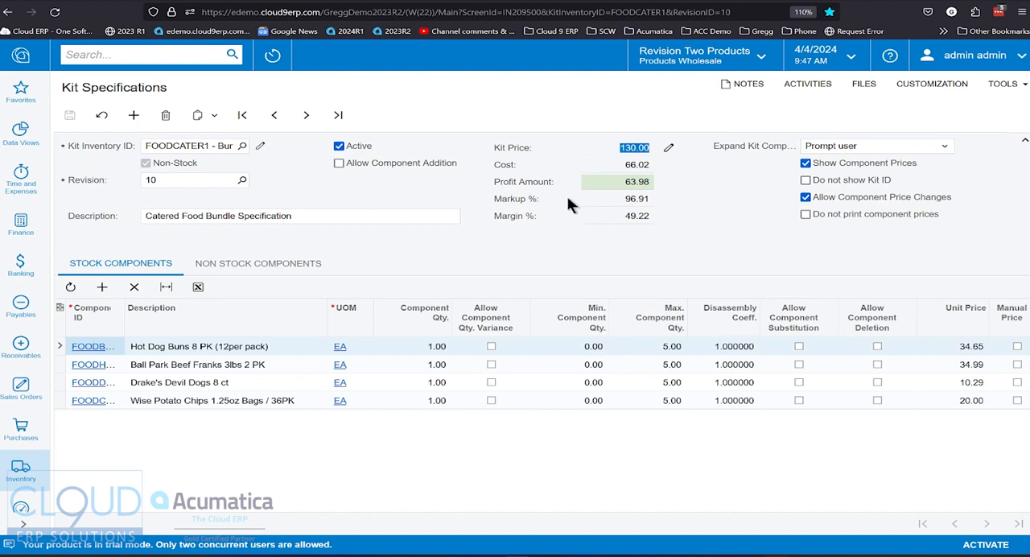
pyautogui.moveTo(564, 224)
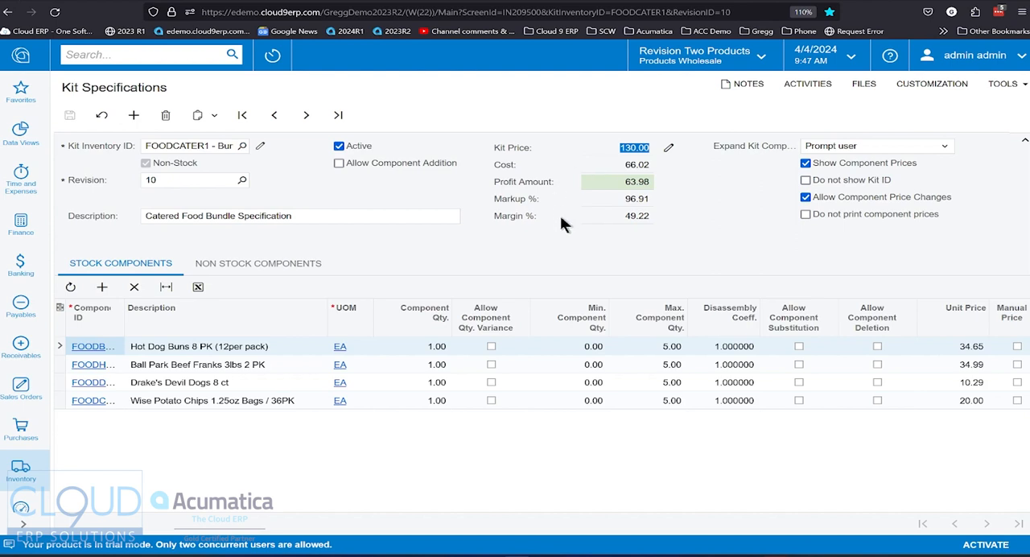
pyautogui.click(635, 181)
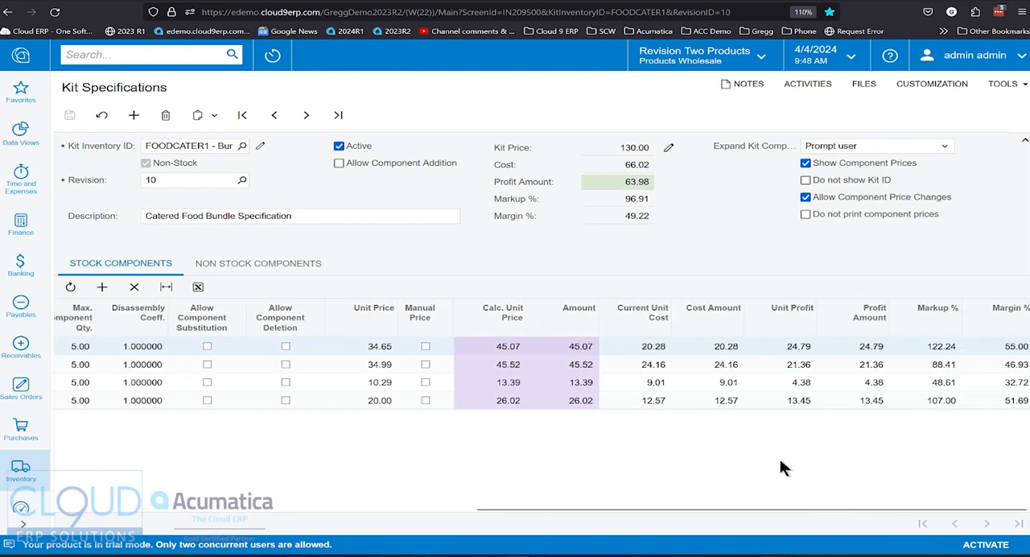
pyautogui.moveTo(719, 441)
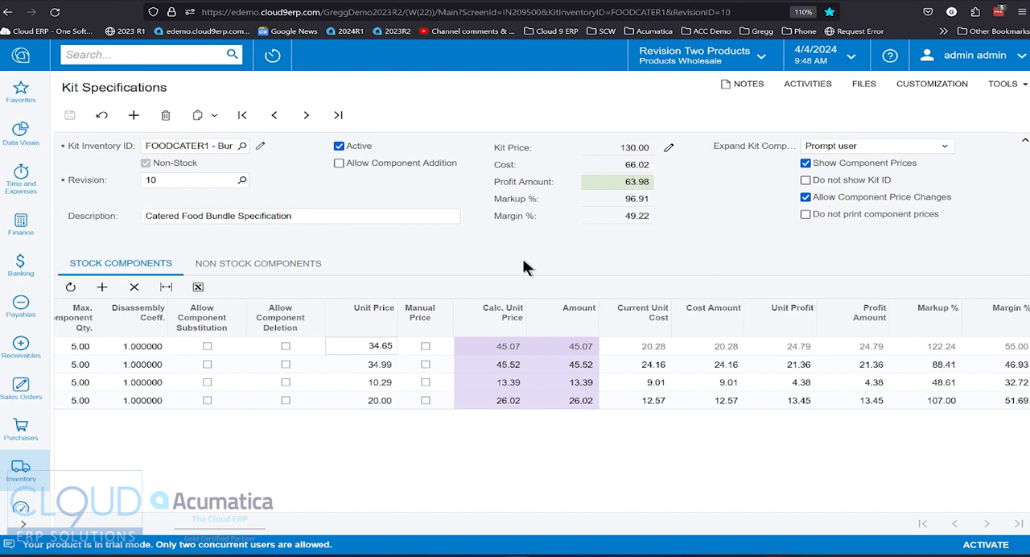
pyautogui.moveTo(349, 434)
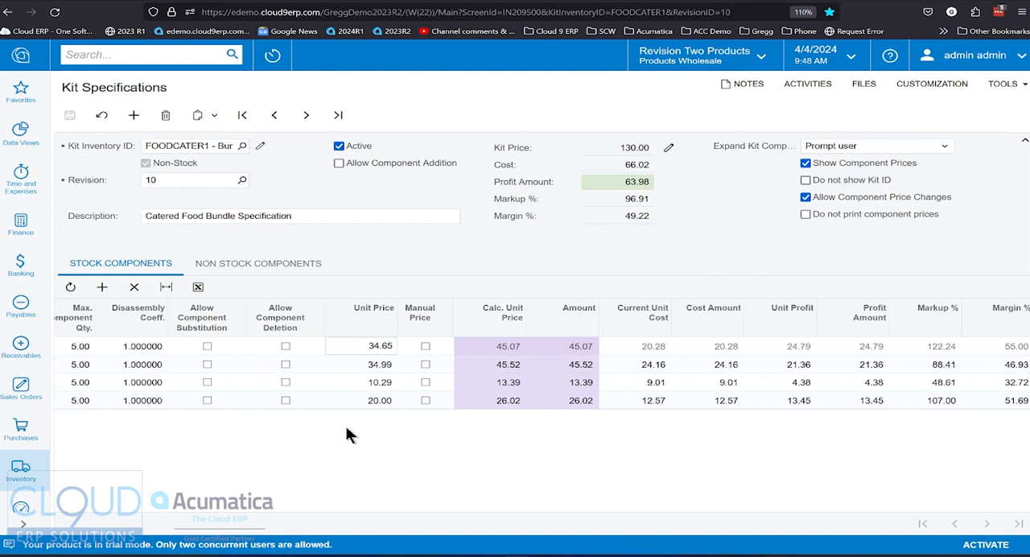
pyautogui.moveTo(507, 378)
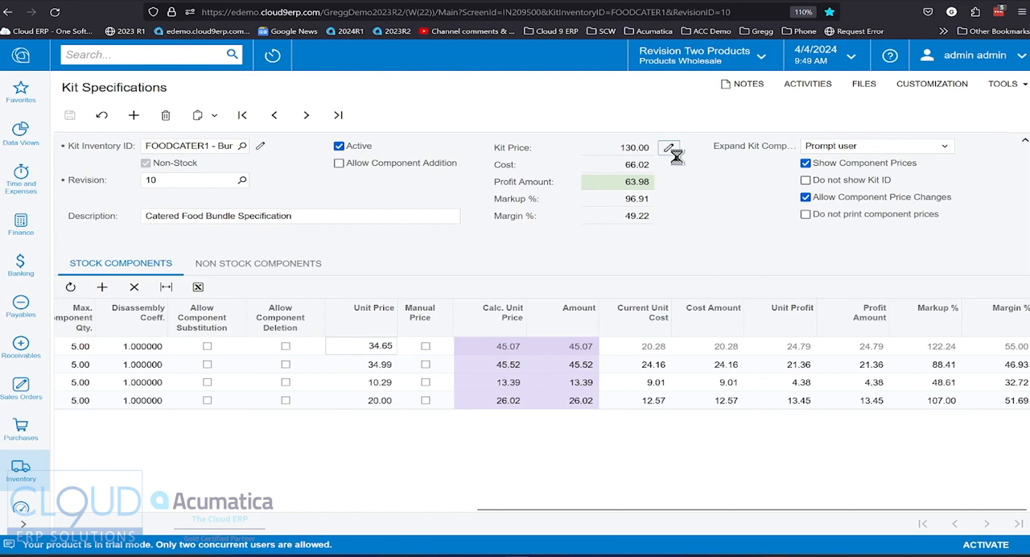
# Step: Change the catered food bundle's kit price to 95.00 and accept the recalculation warning
pyautogui.click(668, 146)
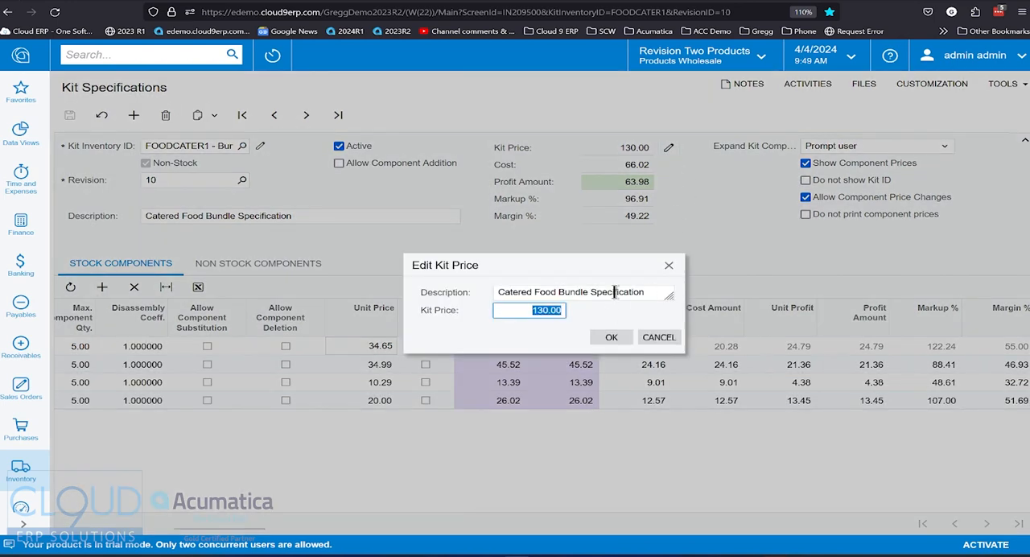
pyautogui.write('95')
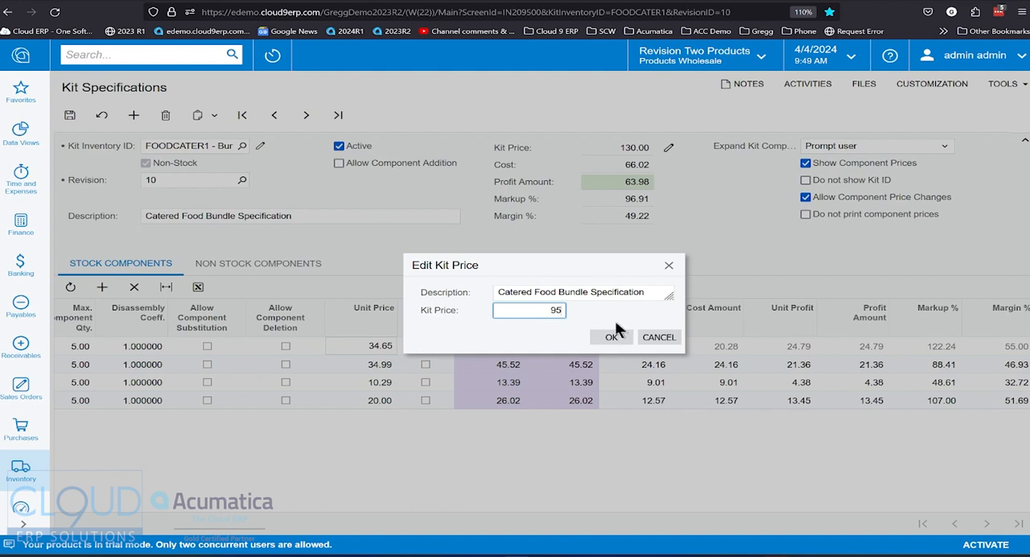
pyautogui.click(612, 336)
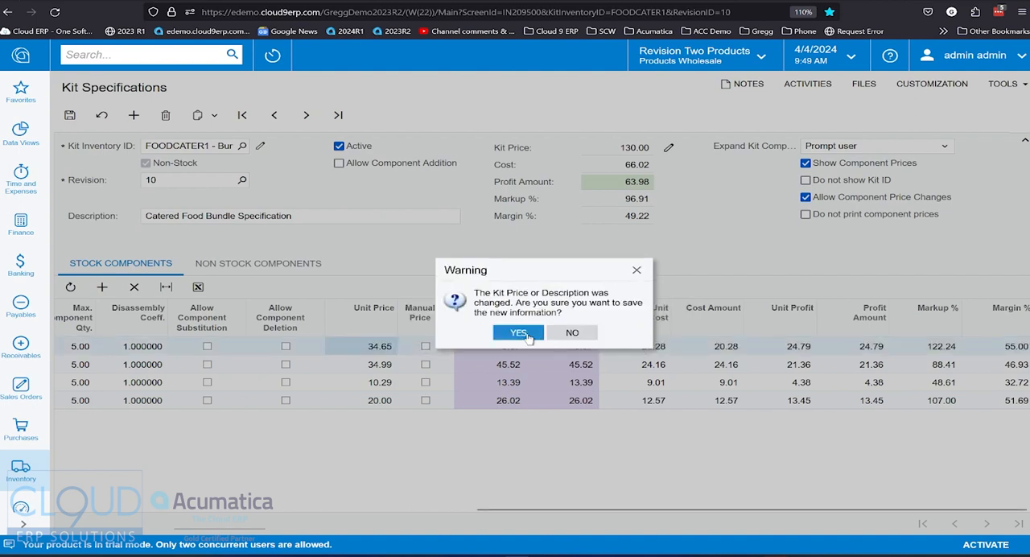
pyautogui.click(518, 332)
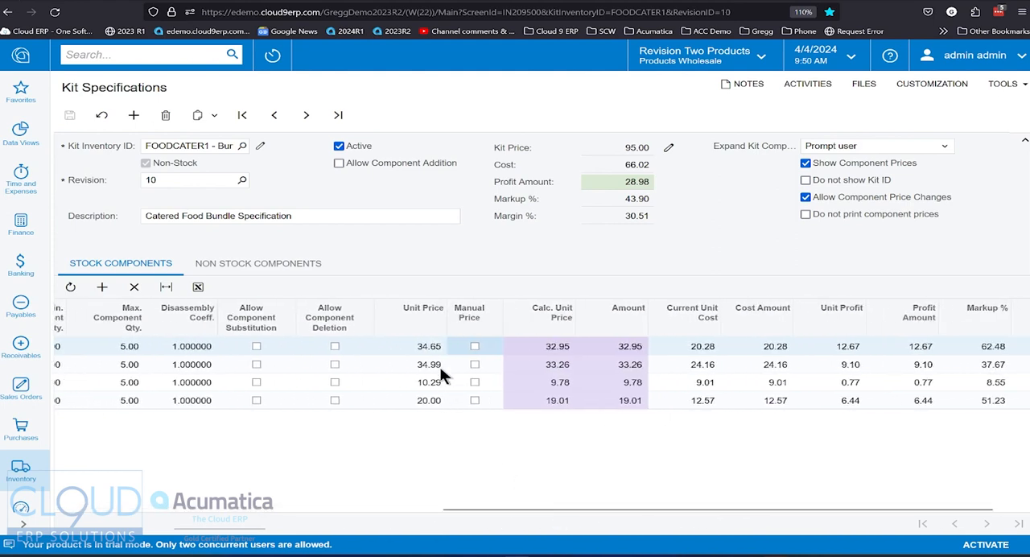
# Step: Mark the first stock component's 45.00 unit price as a manual price
pyautogui.click(423, 346)
pyautogui.write('45')
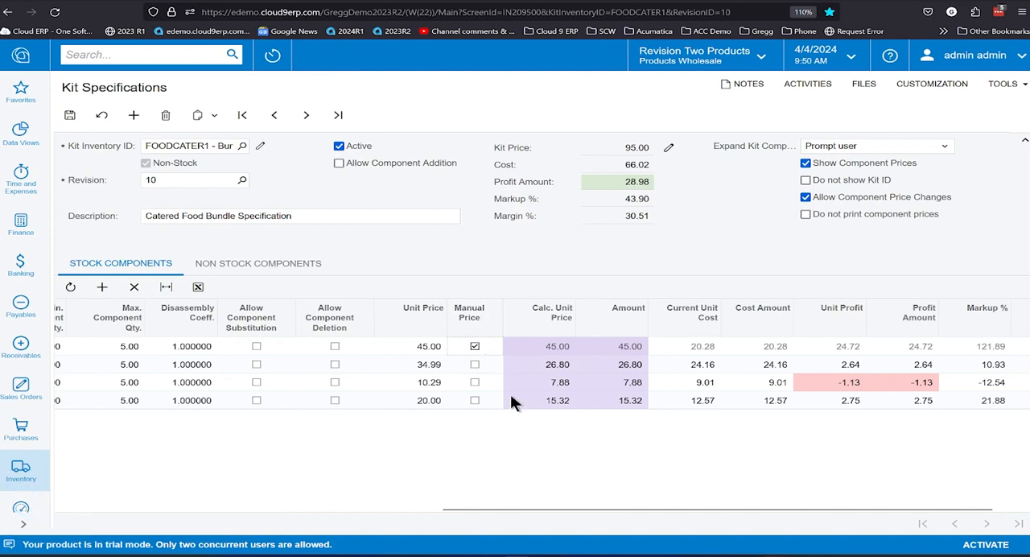
pyautogui.moveTo(563, 373)
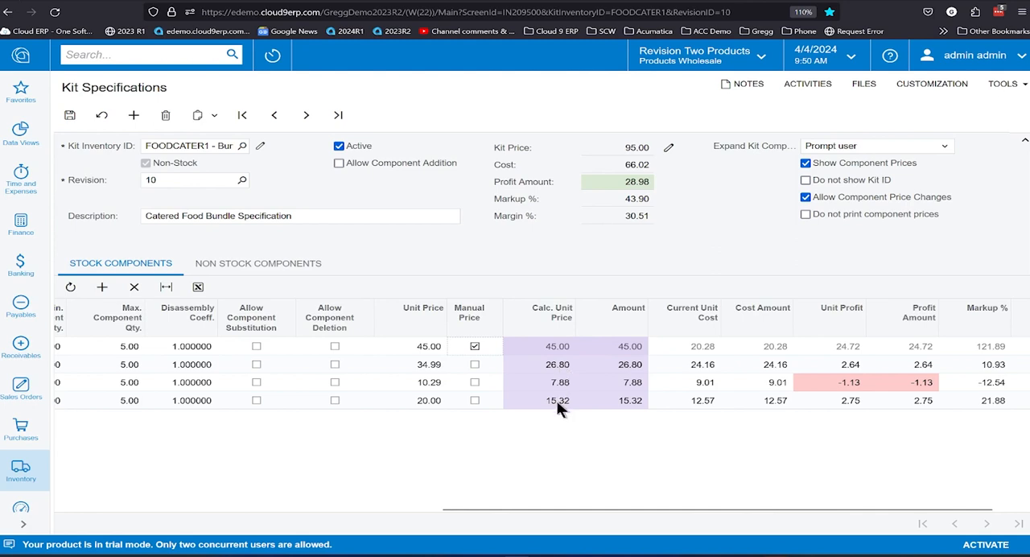
pyautogui.moveTo(555, 373)
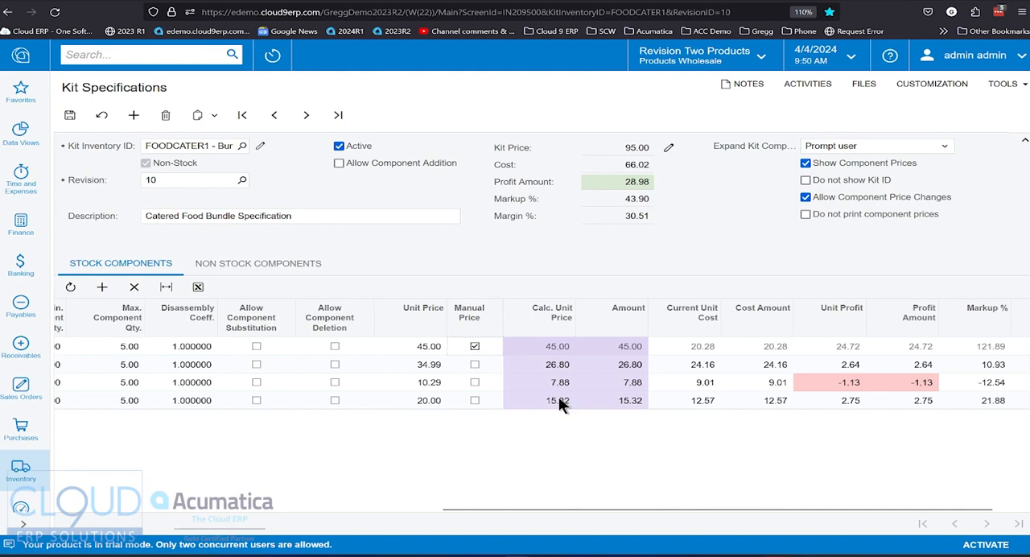
pyautogui.moveTo(560, 406)
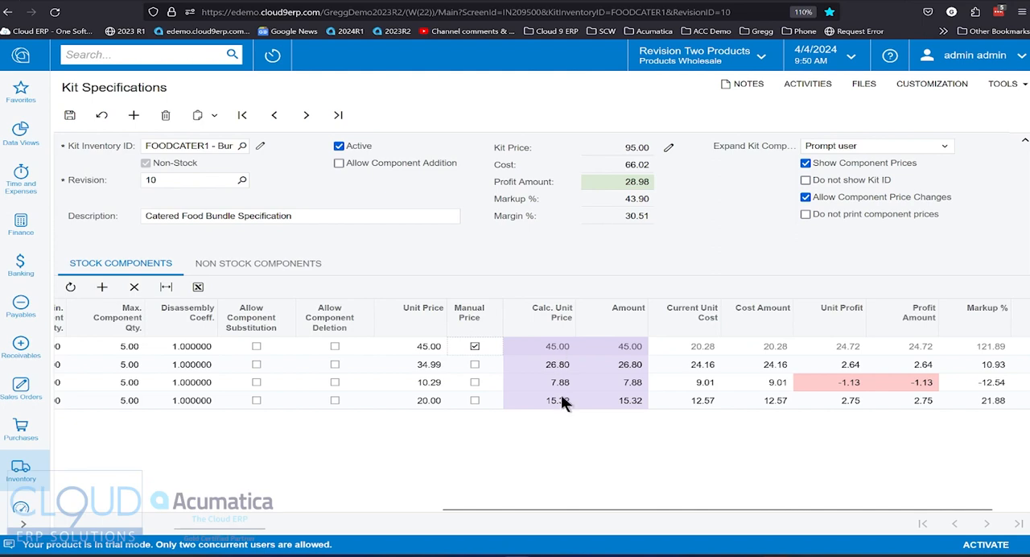
pyautogui.moveTo(559, 392)
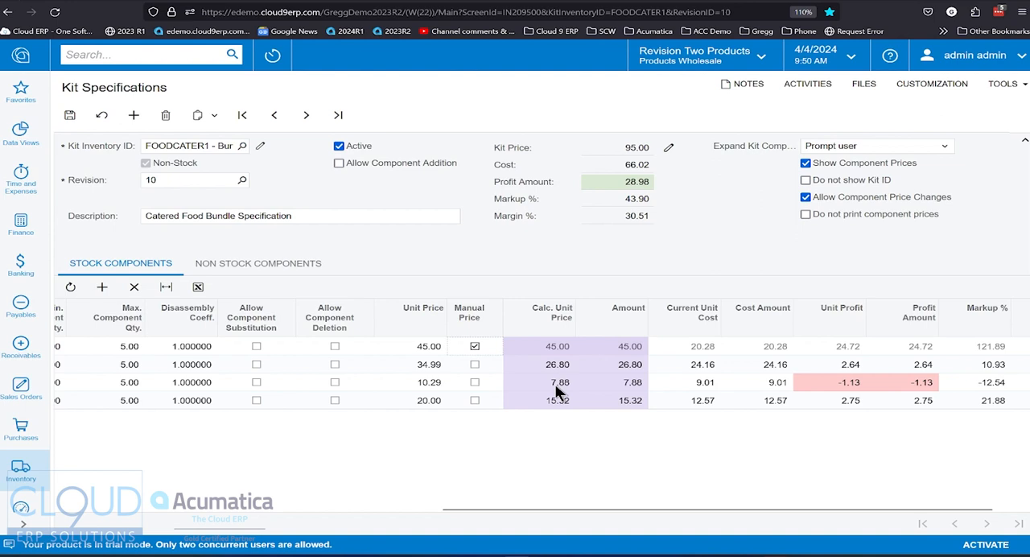
pyautogui.moveTo(888, 386)
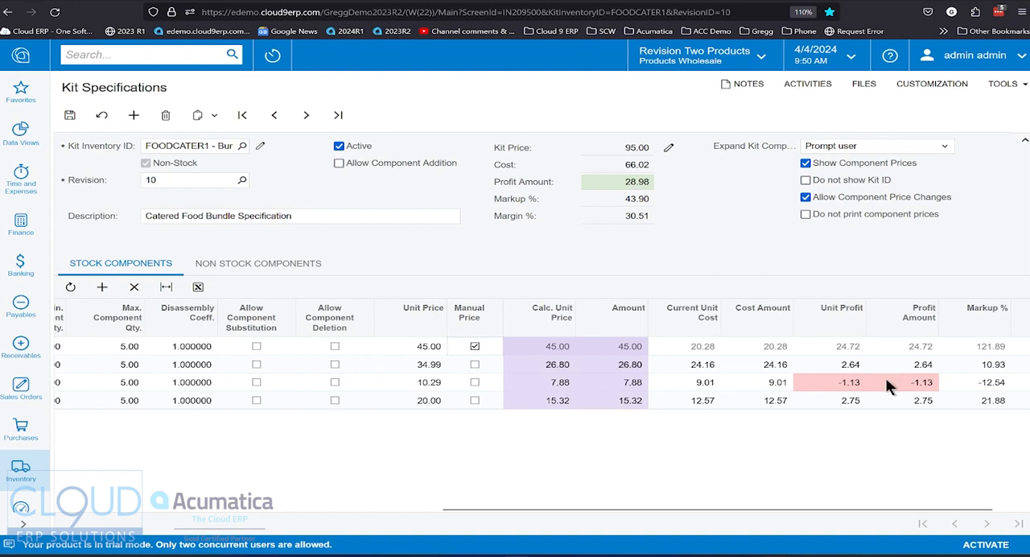
pyautogui.moveTo(911, 391)
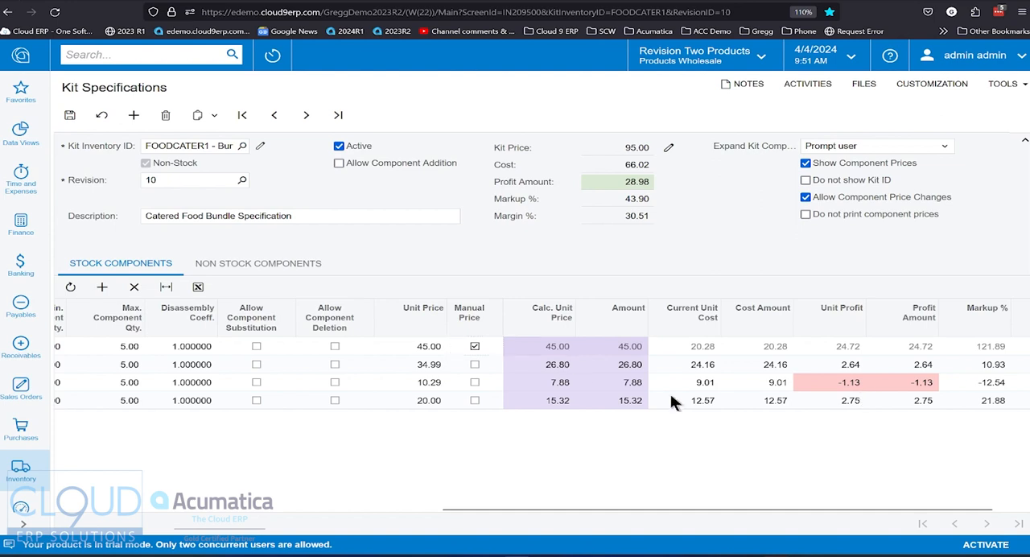
pyautogui.moveTo(553, 212)
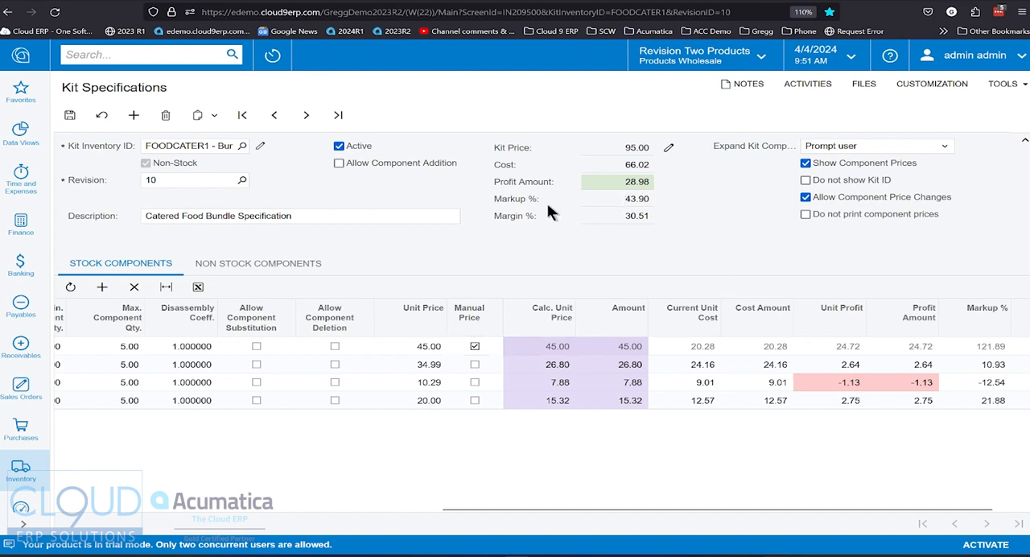
pyautogui.moveTo(550, 225)
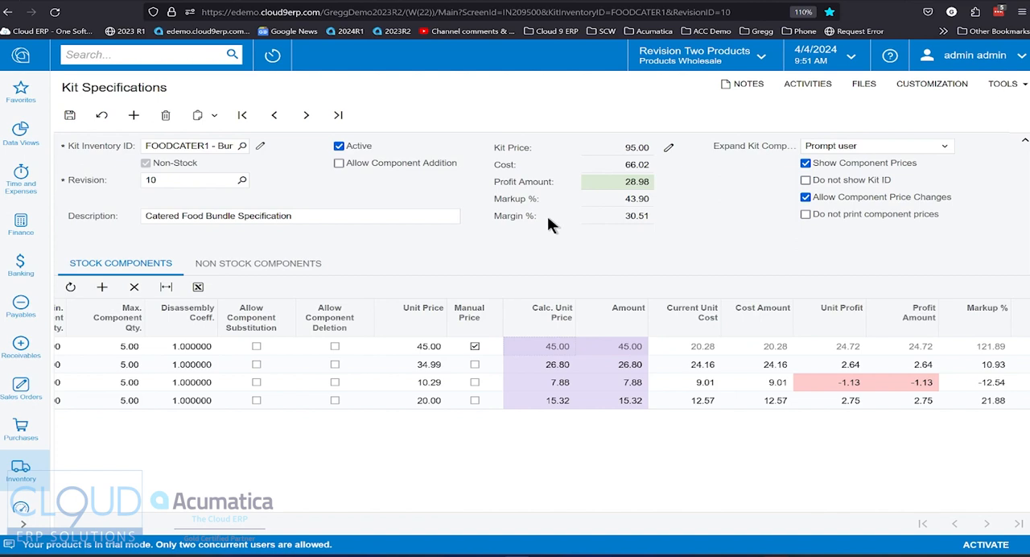
pyautogui.moveTo(748, 243)
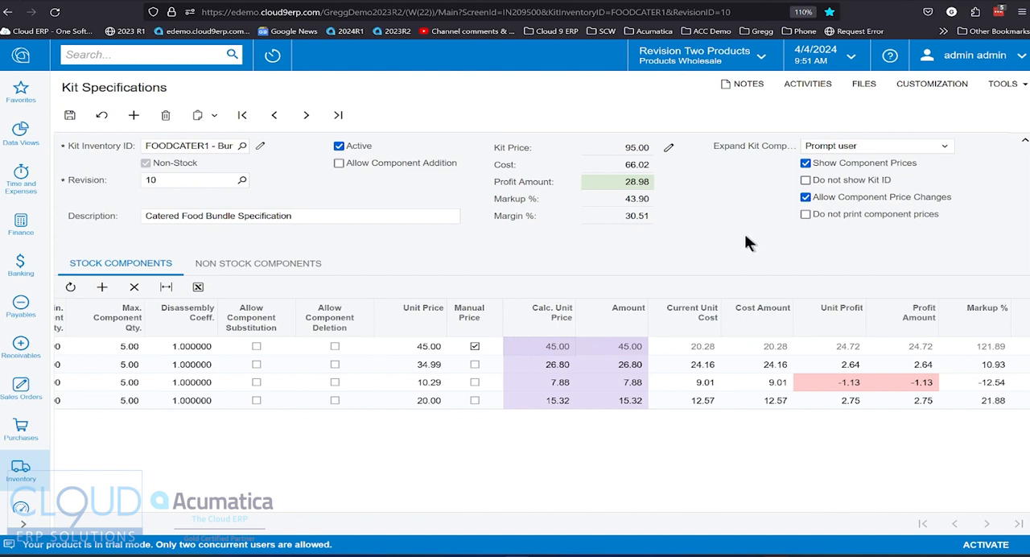
# Step: Set the kit's Expand Kit Component option to 'Do not expand'
pyautogui.click(876, 145)
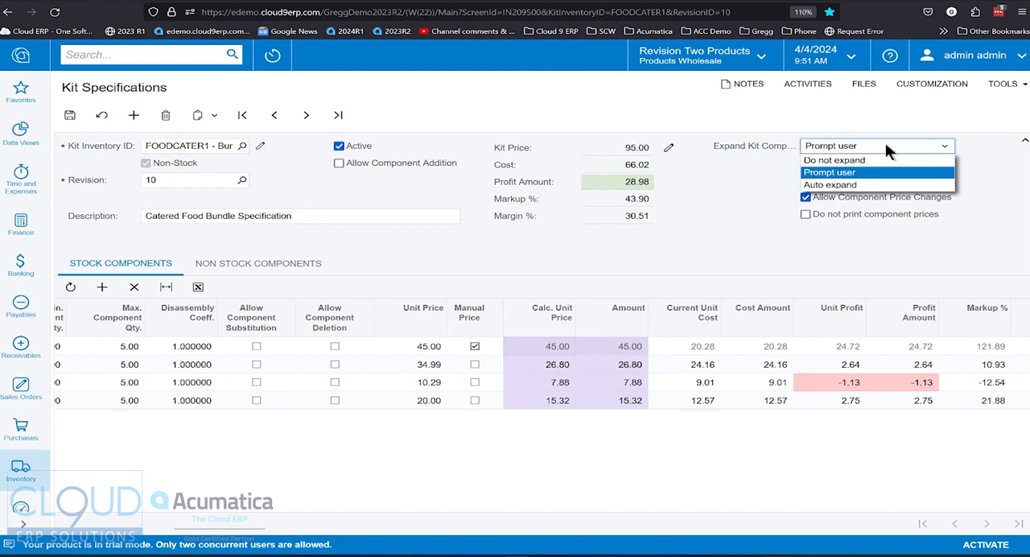
pyautogui.moveTo(834, 159)
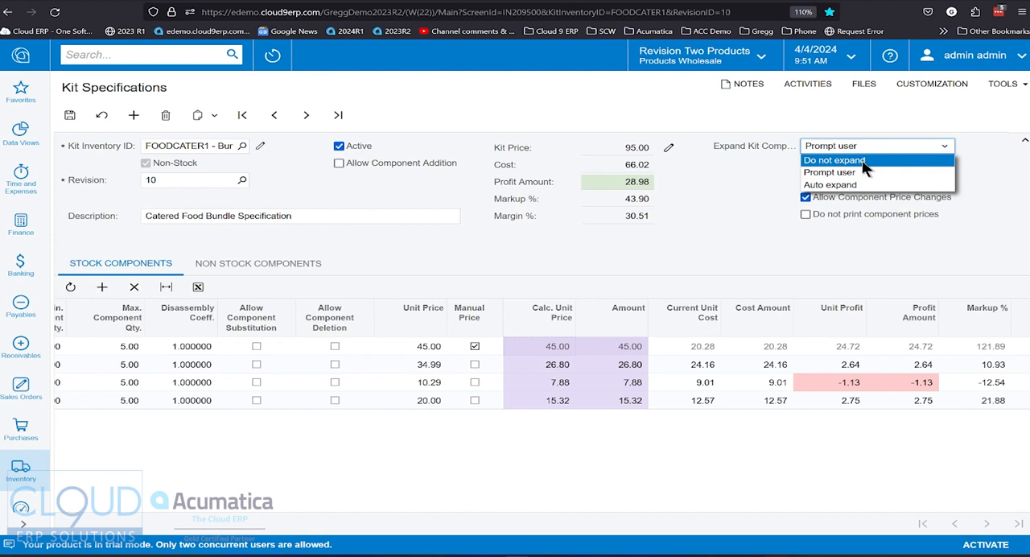
pyautogui.click(835, 160)
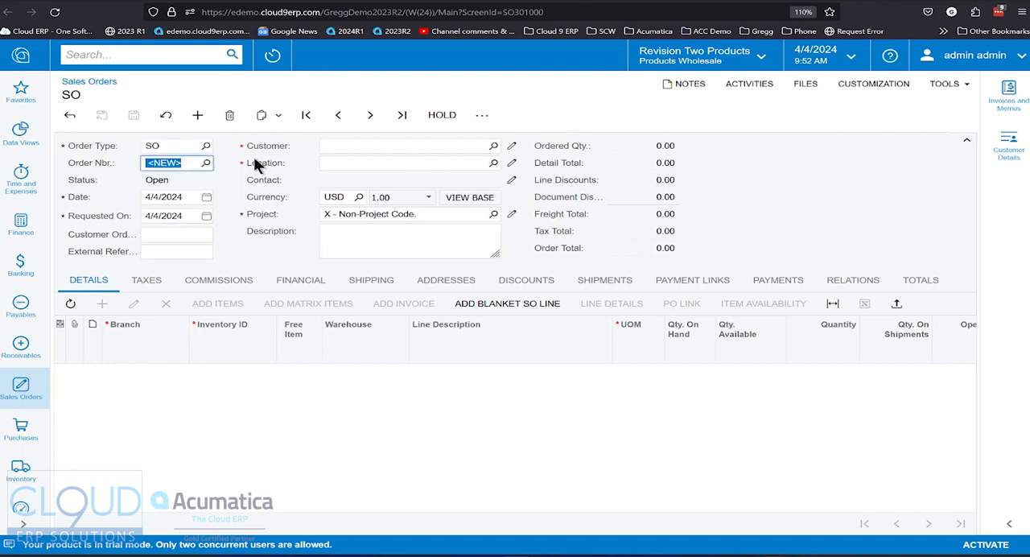
# Step: Enter customer ABARTENDE (USA Bartending School) on the new sales order
pyautogui.click(406, 146)
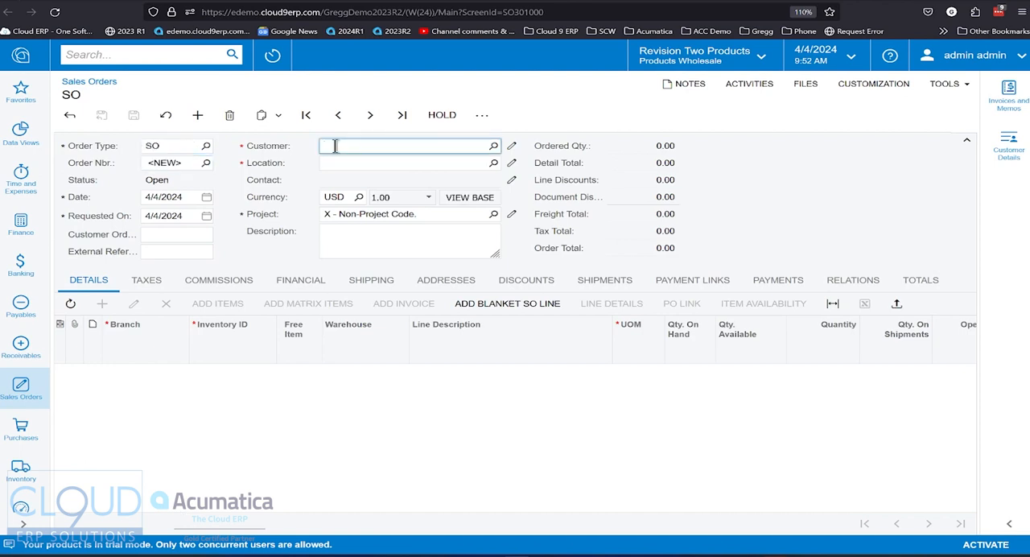
pyautogui.write('ABARTENDE - USA Bartending Schoc')
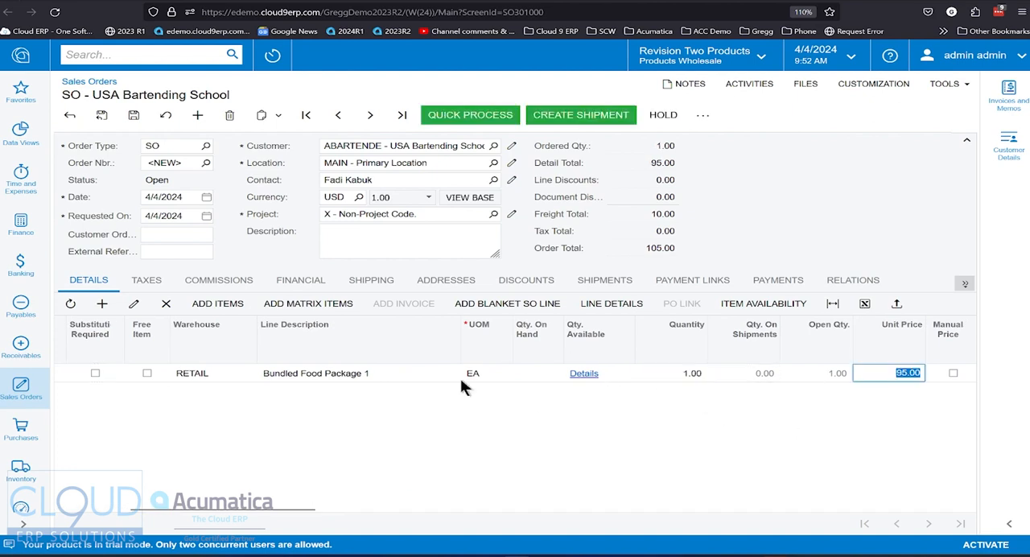
pyautogui.moveTo(288, 382)
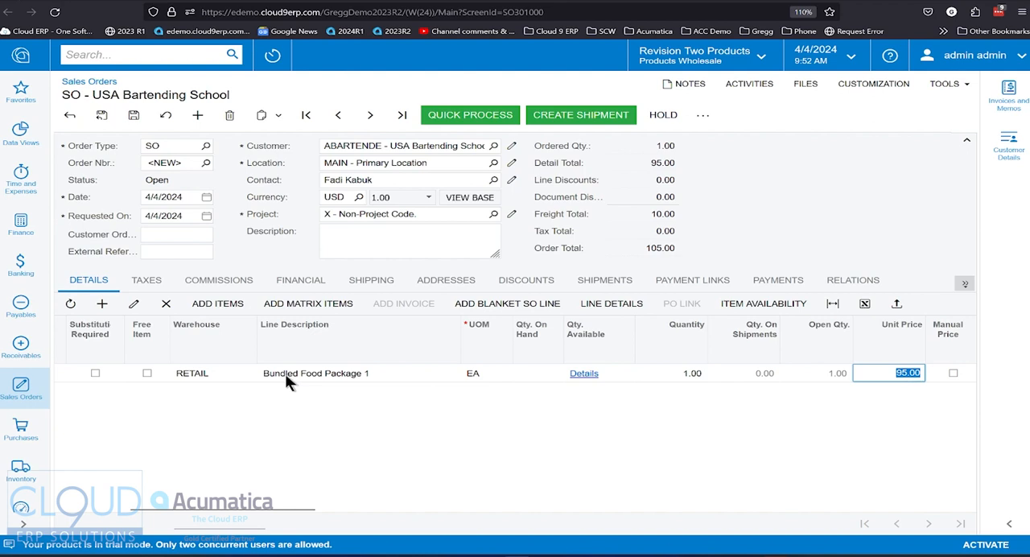
pyautogui.moveTo(316, 393)
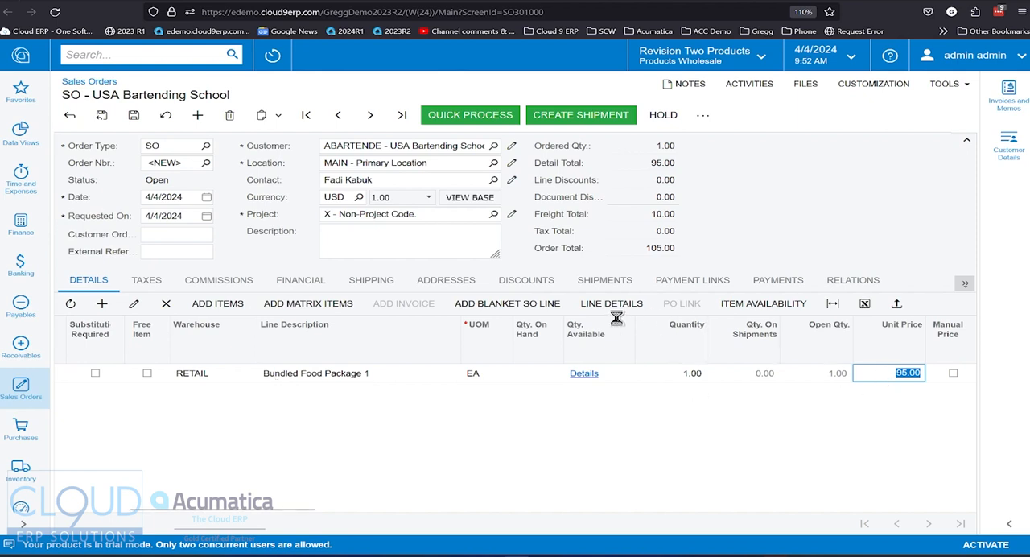
# Step: Set FOODCATER1's Expand Kit Component to Auto expand and save the kit specification
pyautogui.click(583, 372)
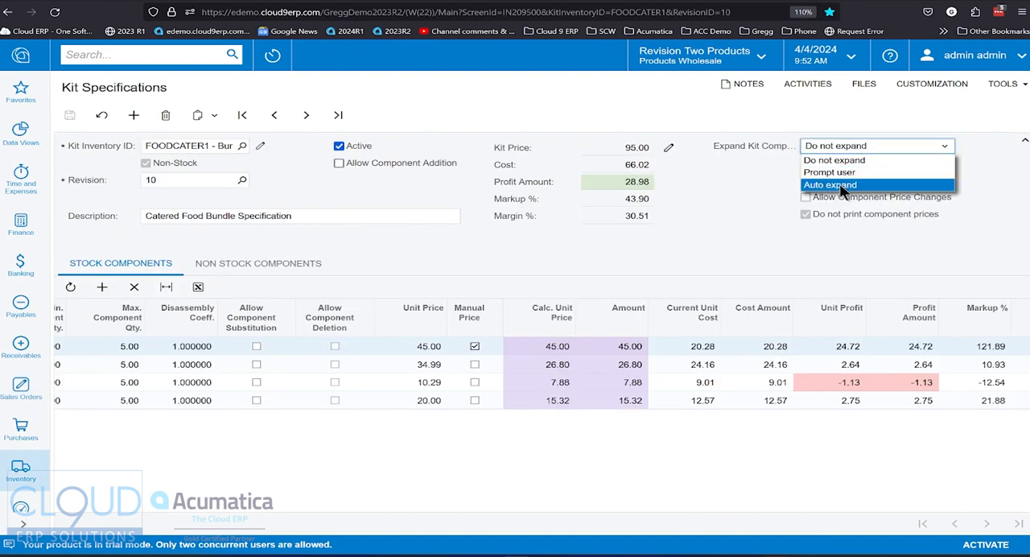
pyautogui.click(829, 184)
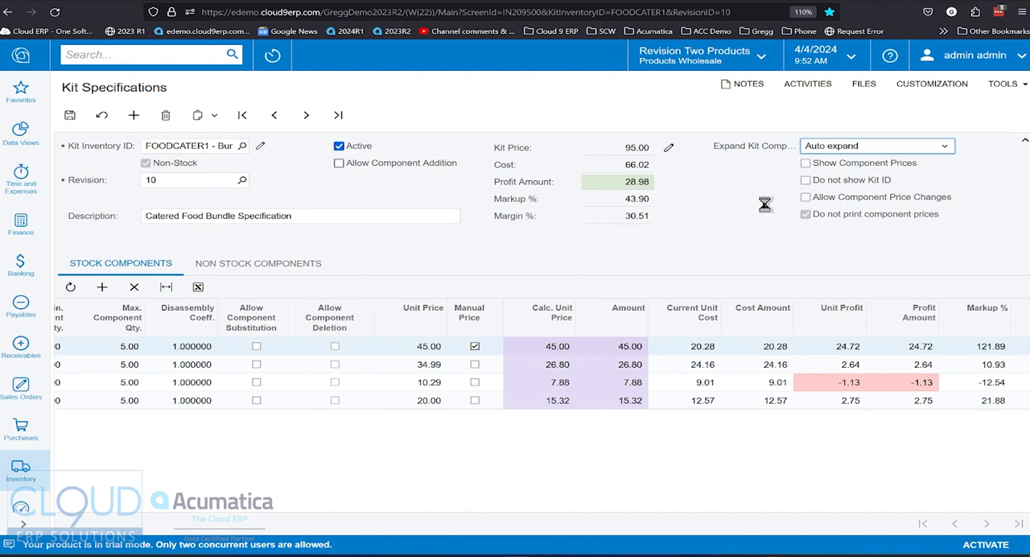
pyautogui.click(804, 162)
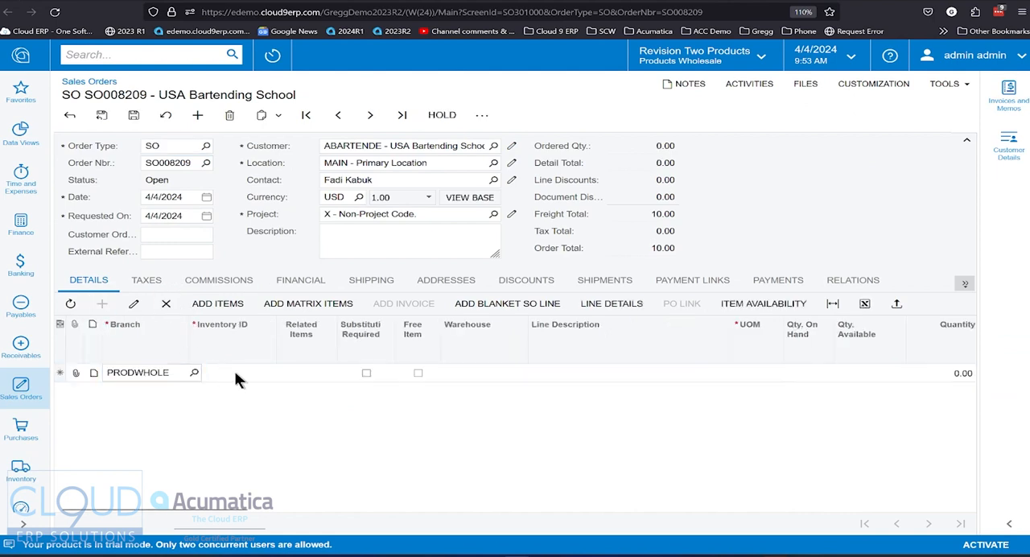
# Step: Enter Inventory ID FOODCATER1 on a new SO008209 line so its components expand
pyautogui.write('foodca')
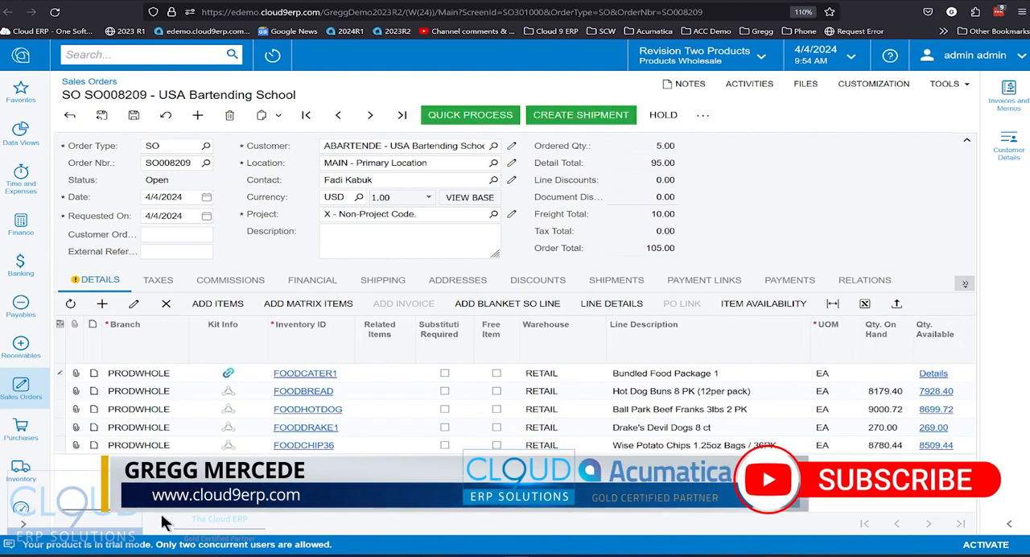
pyautogui.moveTo(391, 376)
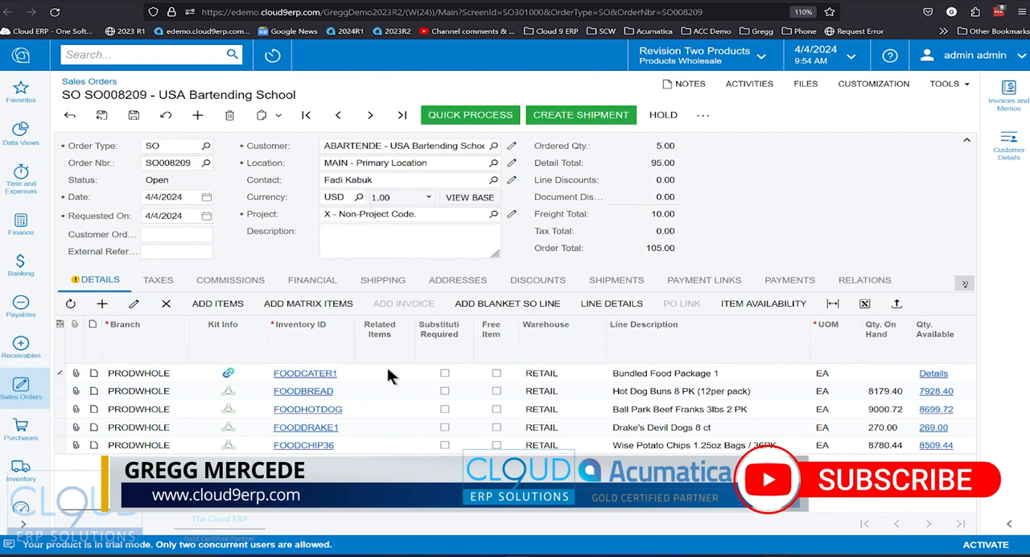
pyautogui.moveTo(710, 479)
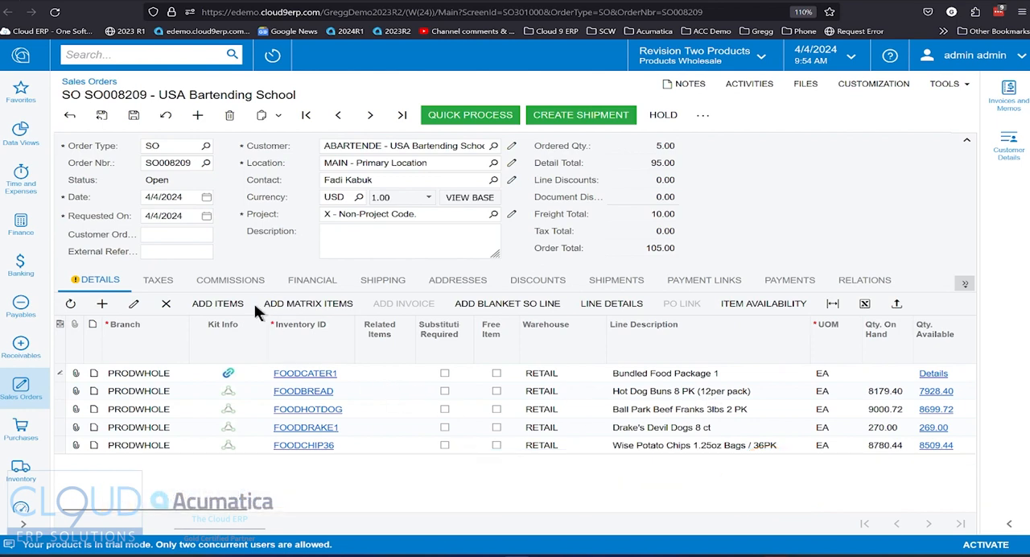
pyautogui.moveTo(229, 373)
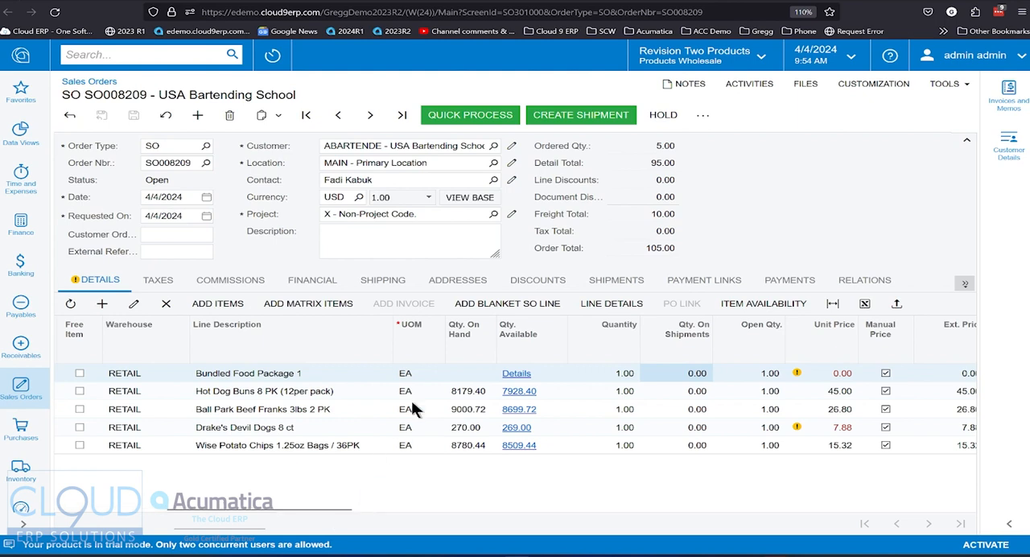
pyautogui.moveTo(273, 405)
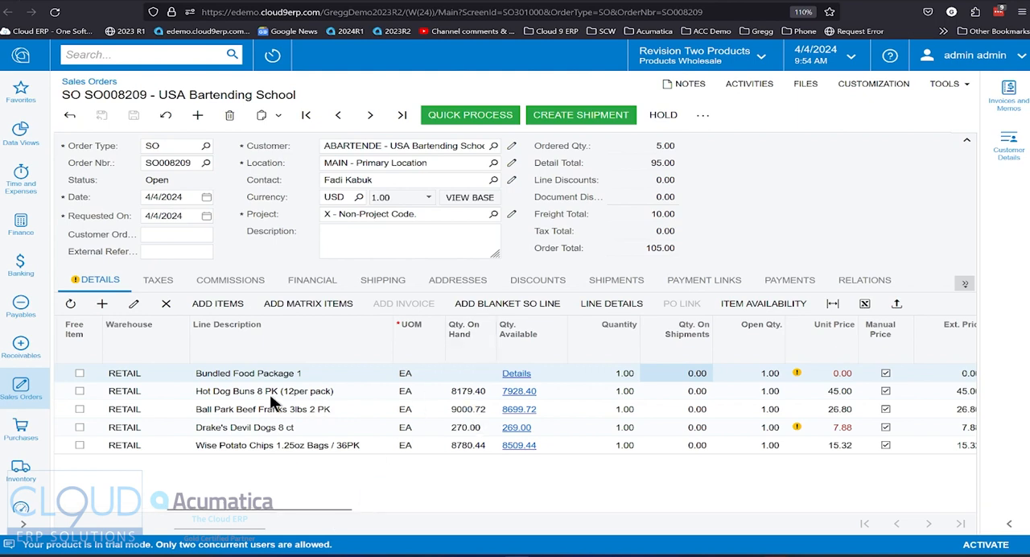
pyautogui.moveTo(477, 401)
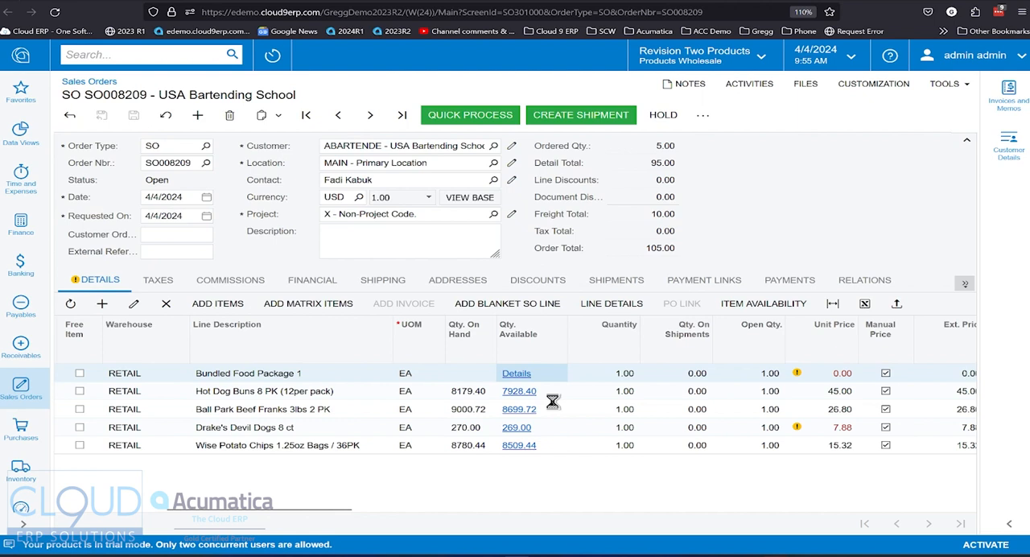
pyautogui.click(516, 372)
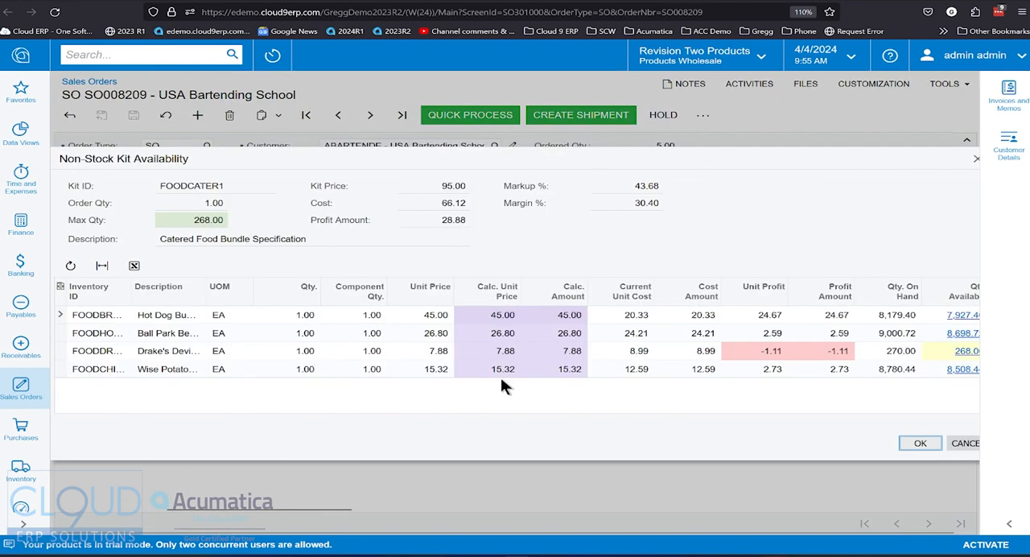
pyautogui.moveTo(113, 189)
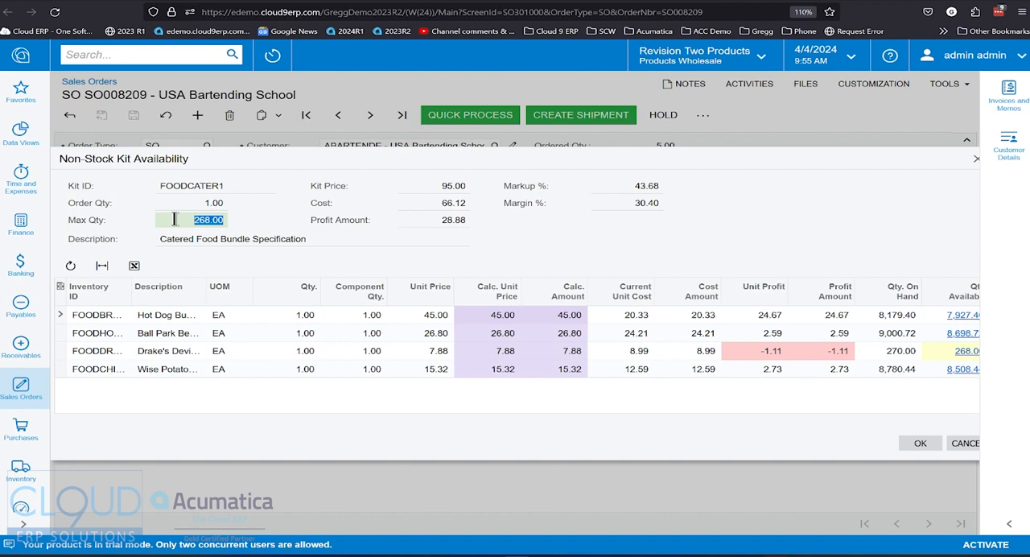
pyautogui.moveTo(394, 211)
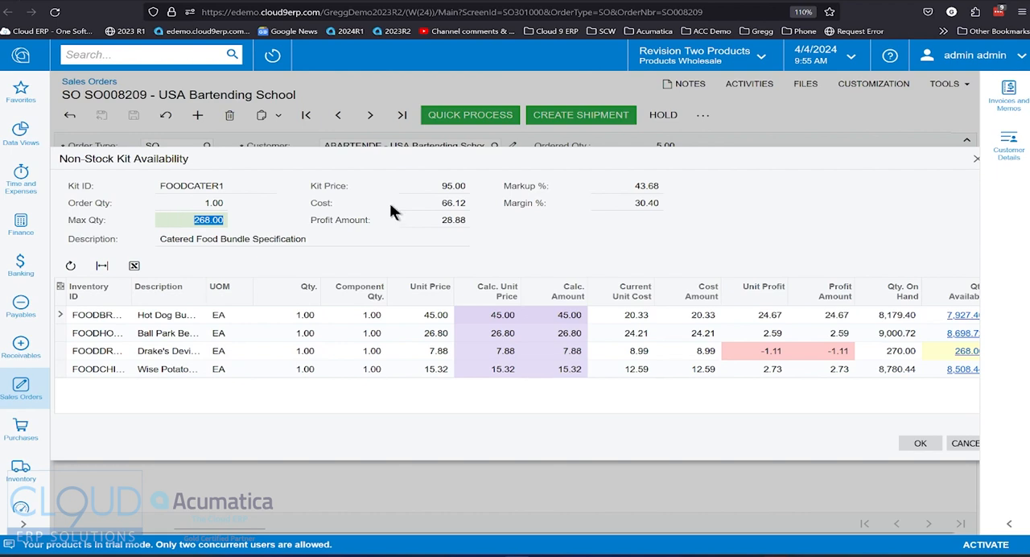
pyautogui.moveTo(428, 226)
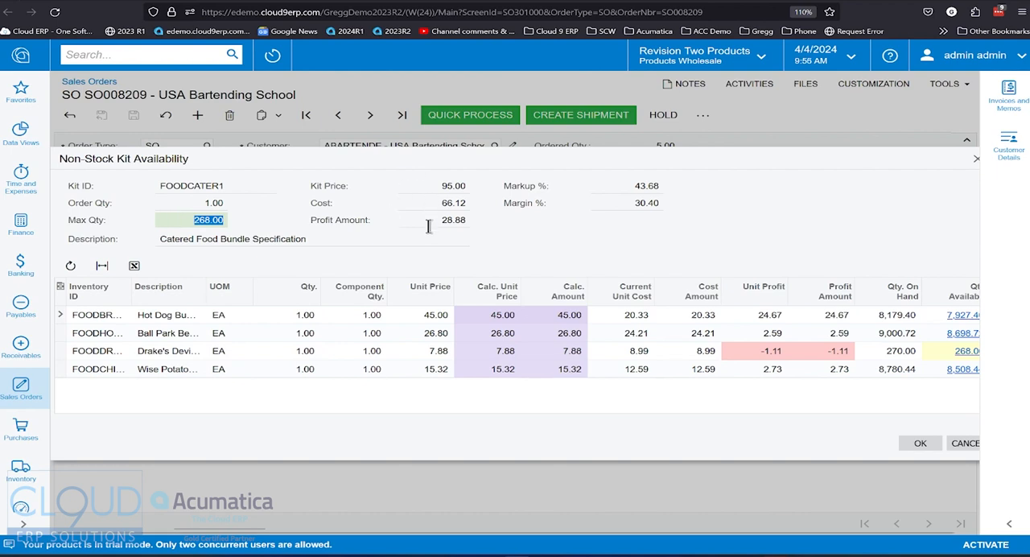
pyautogui.click(218, 315)
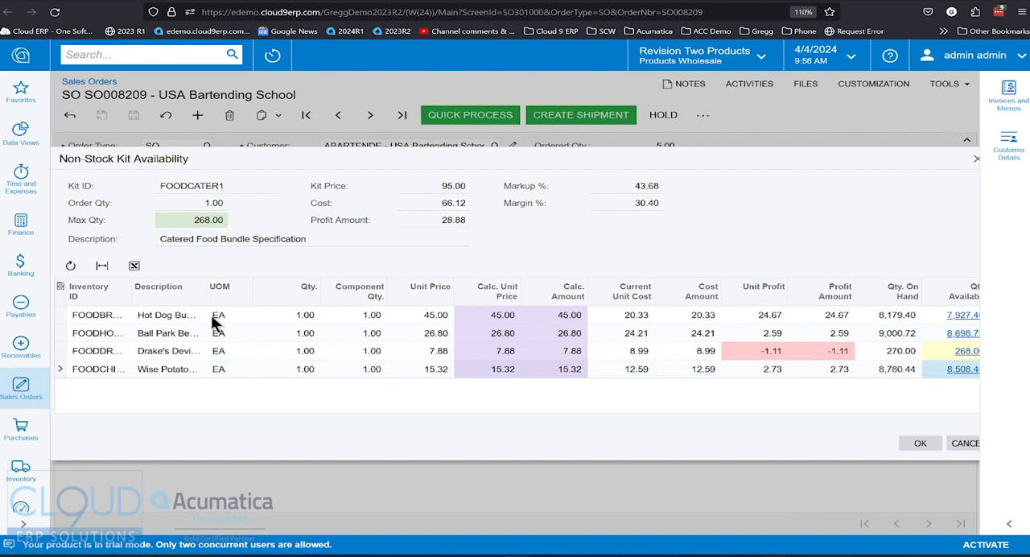
pyautogui.moveTo(760, 391)
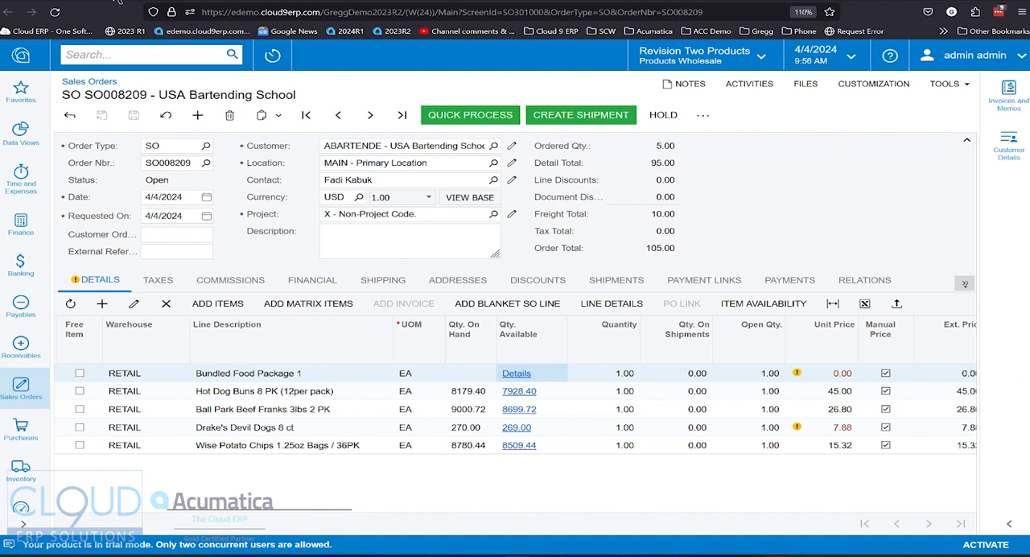
pyautogui.click(515, 373)
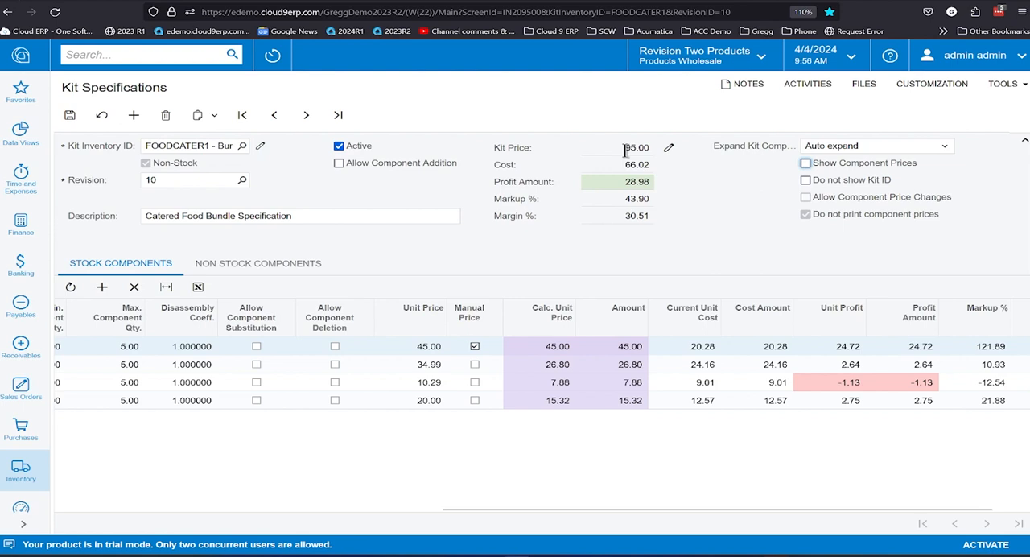
pyautogui.click(193, 145)
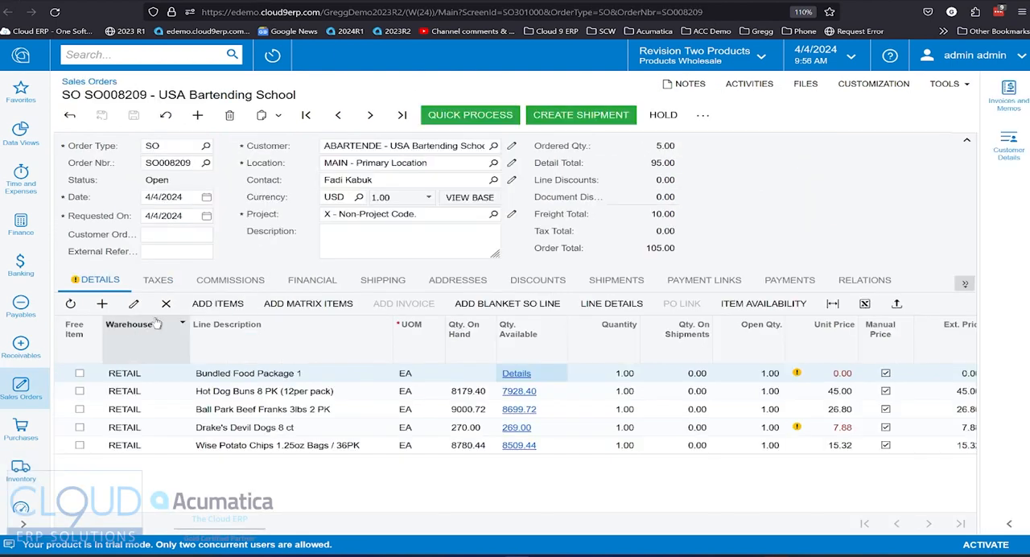
# Step: Delete the Bundled Food Package 1 kit line and confirm removing the entire kit
pyautogui.click(166, 303)
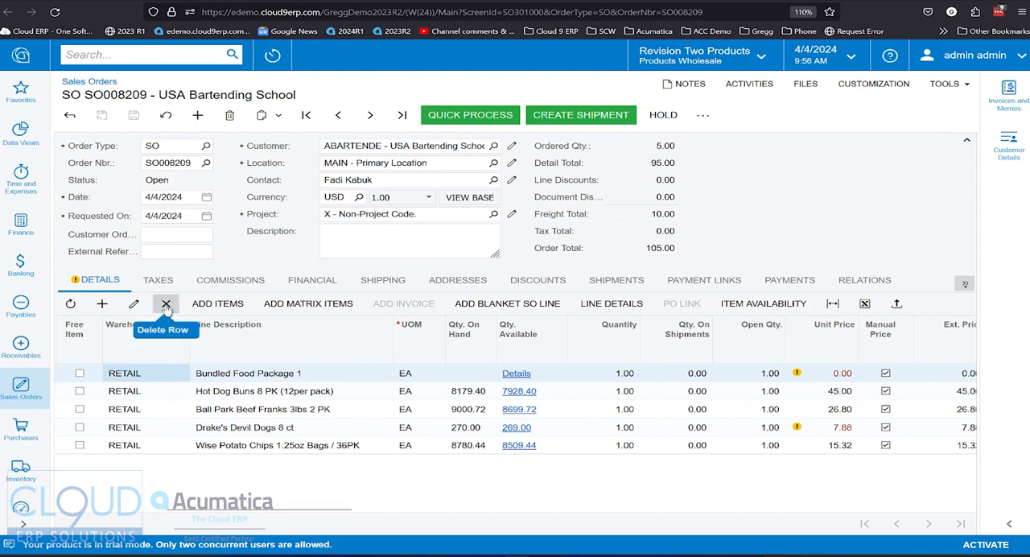
pyautogui.click(166, 304)
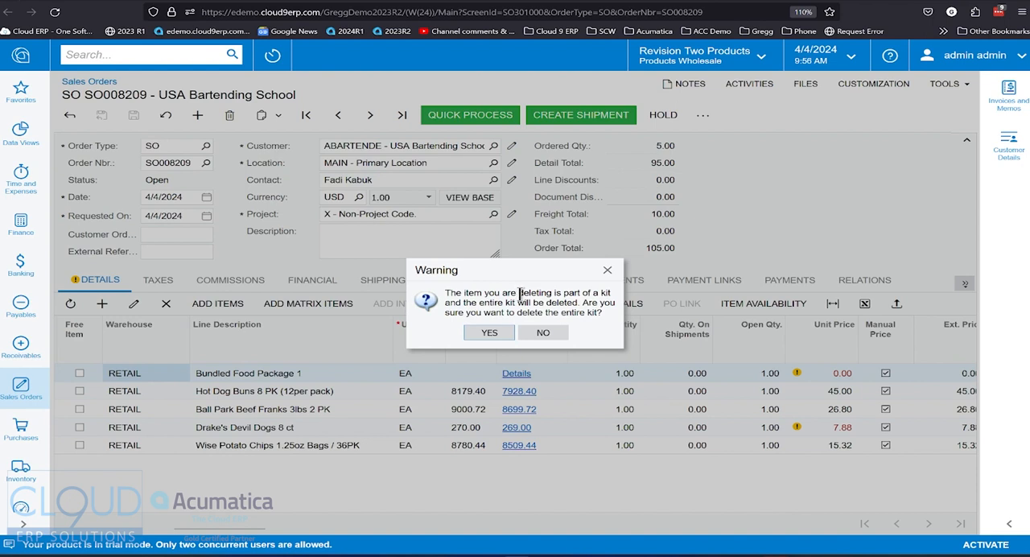
pyautogui.moveTo(288, 414)
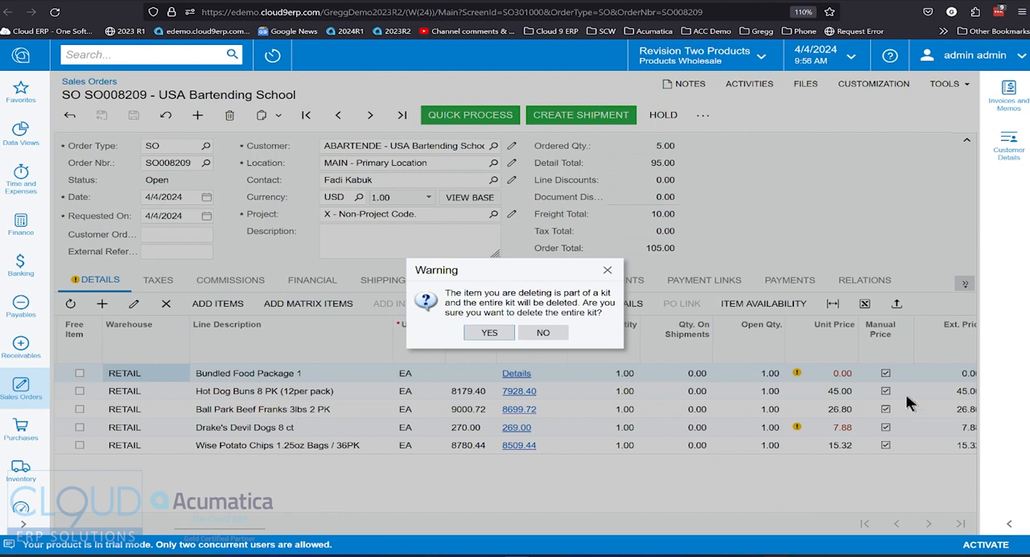
pyautogui.moveTo(499, 391)
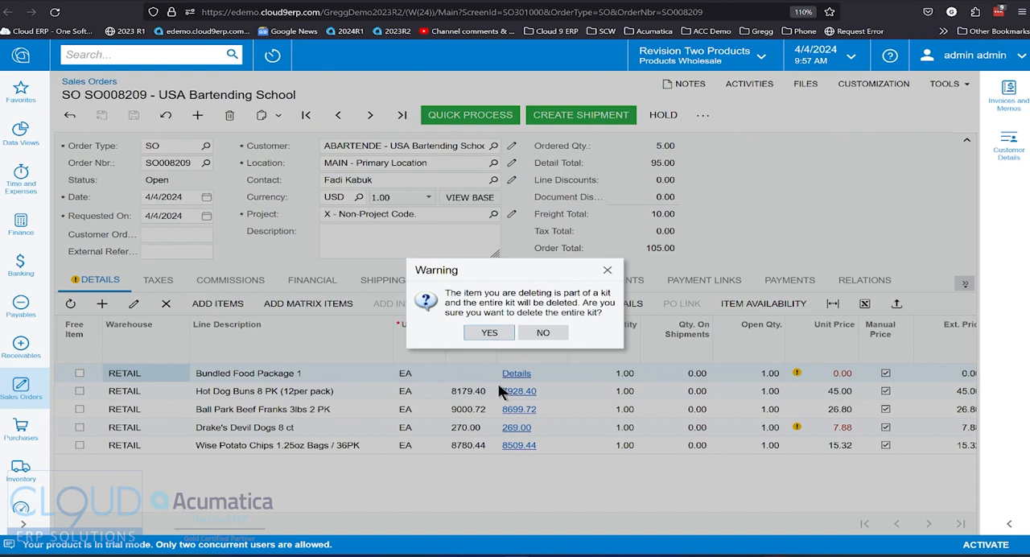
pyautogui.moveTo(494, 349)
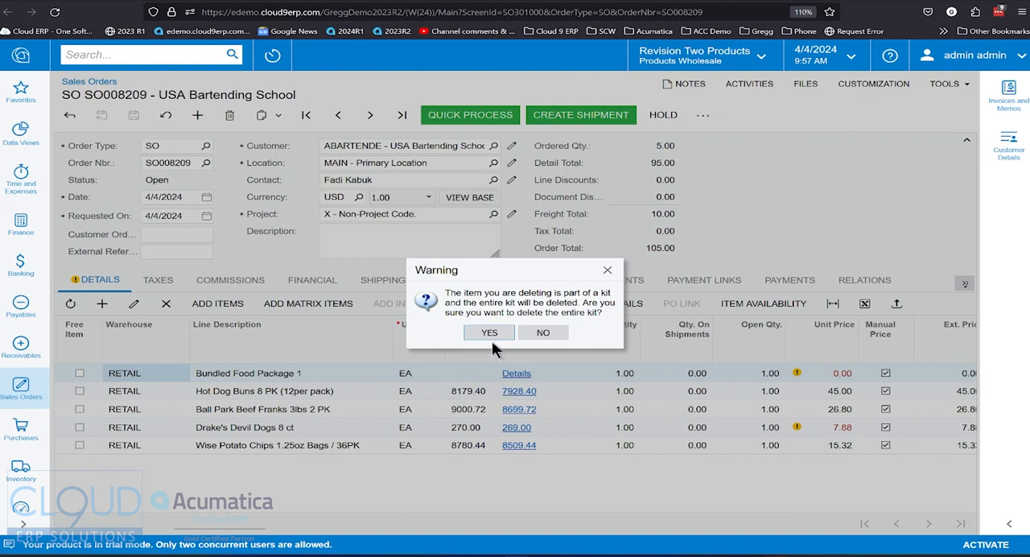
pyautogui.click(542, 333)
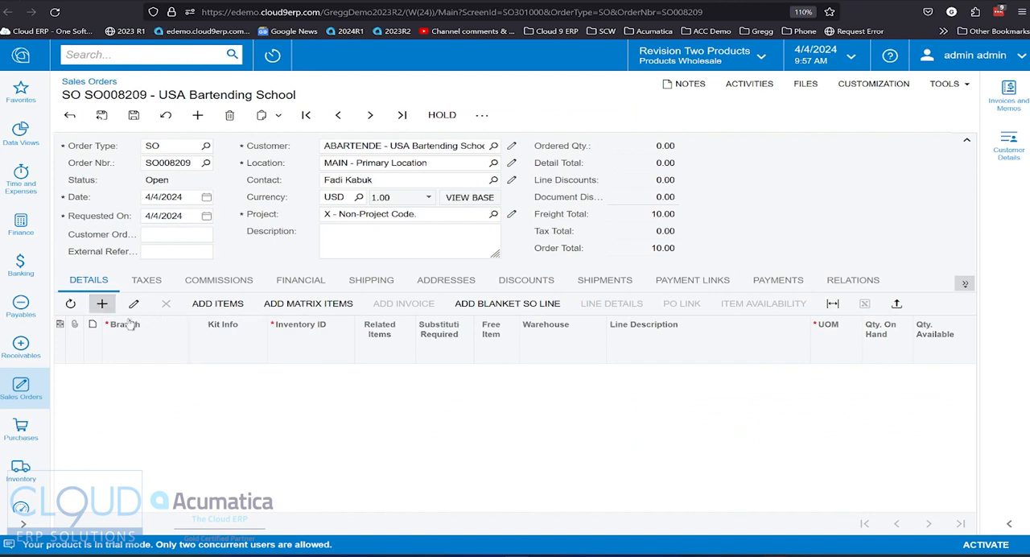
# Step: Add FOODCATER1 - Bundled Food Package 1 to SO008209 and bring up its printed report
pyautogui.click(102, 303)
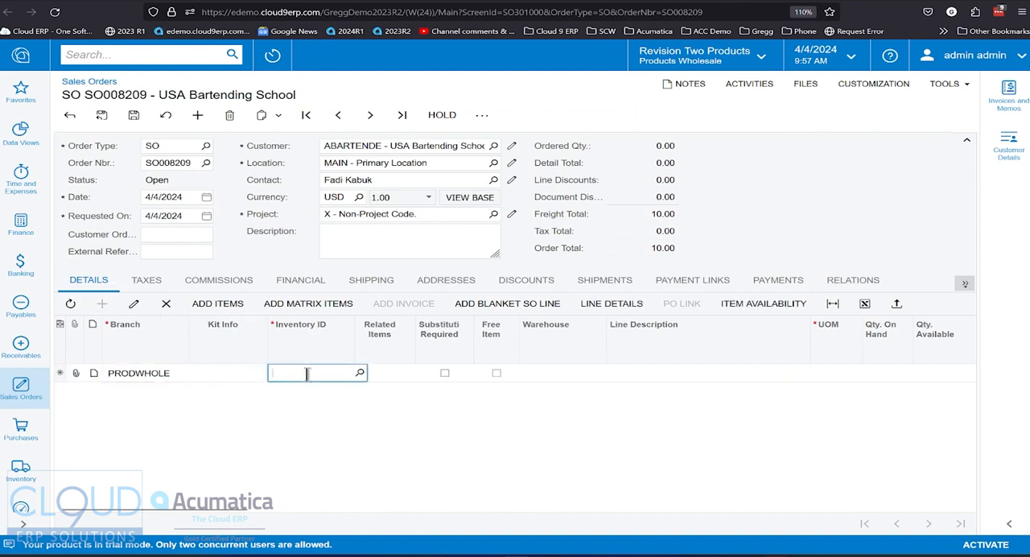
pyautogui.write('foodca')
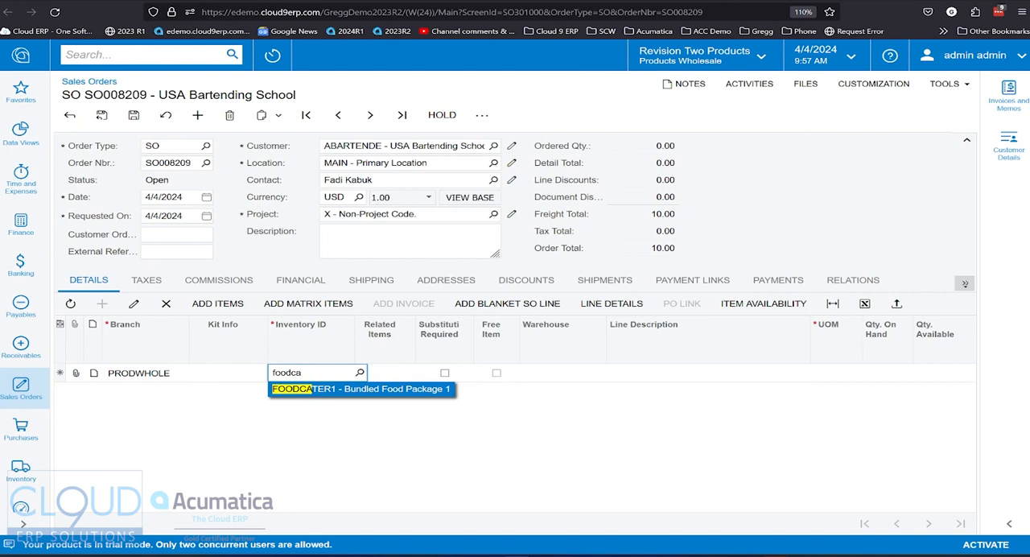
pyautogui.click(362, 389)
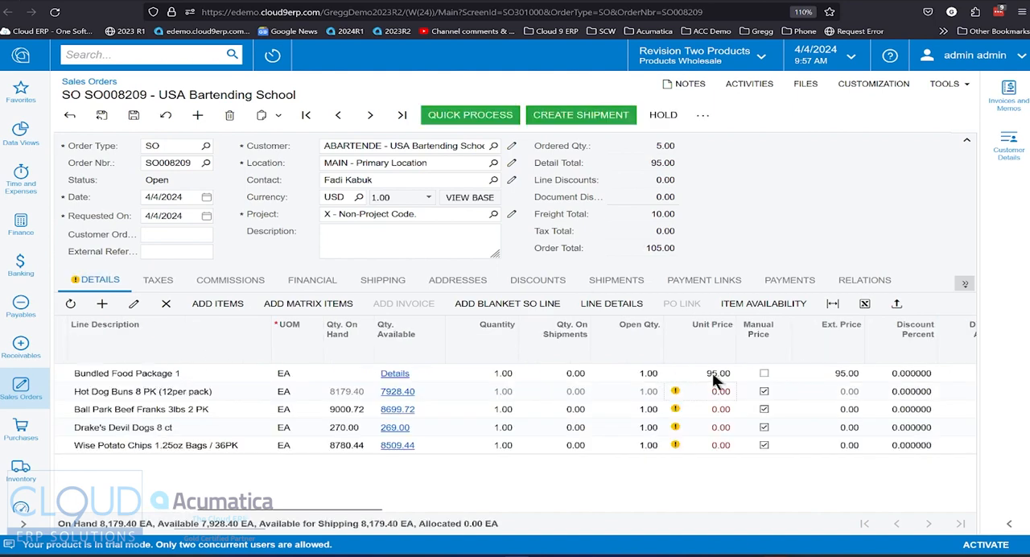
pyautogui.moveTo(860, 376)
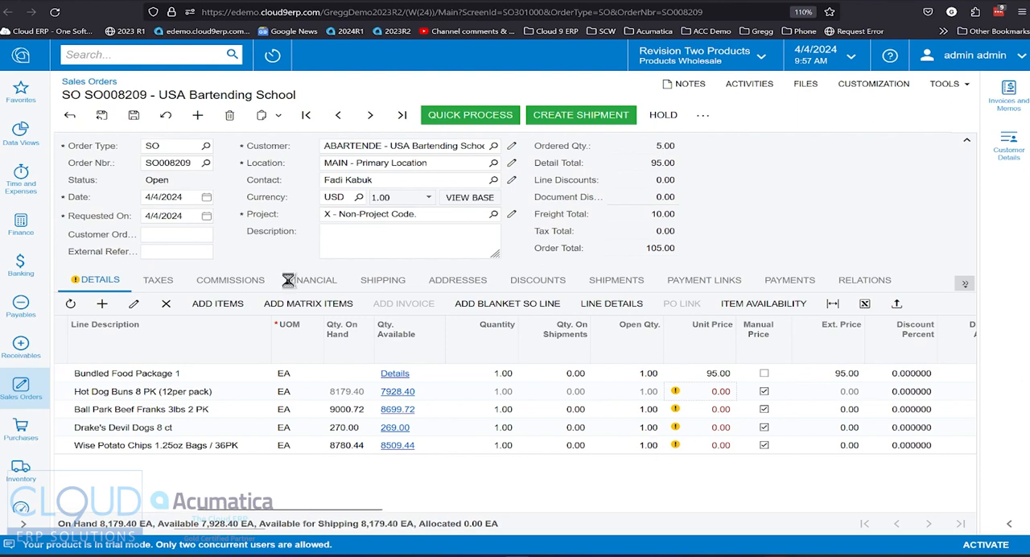
pyautogui.click(172, 146)
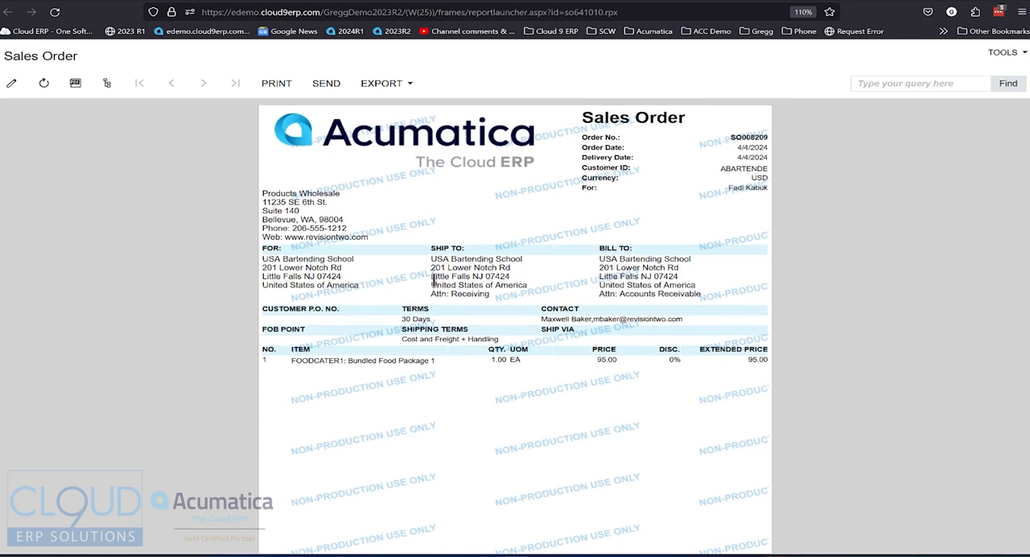
# Step: Scroll through the SO008209 printout listing only the 95.00 Bundled Food Package 1 line
pyautogui.scroll(-3)
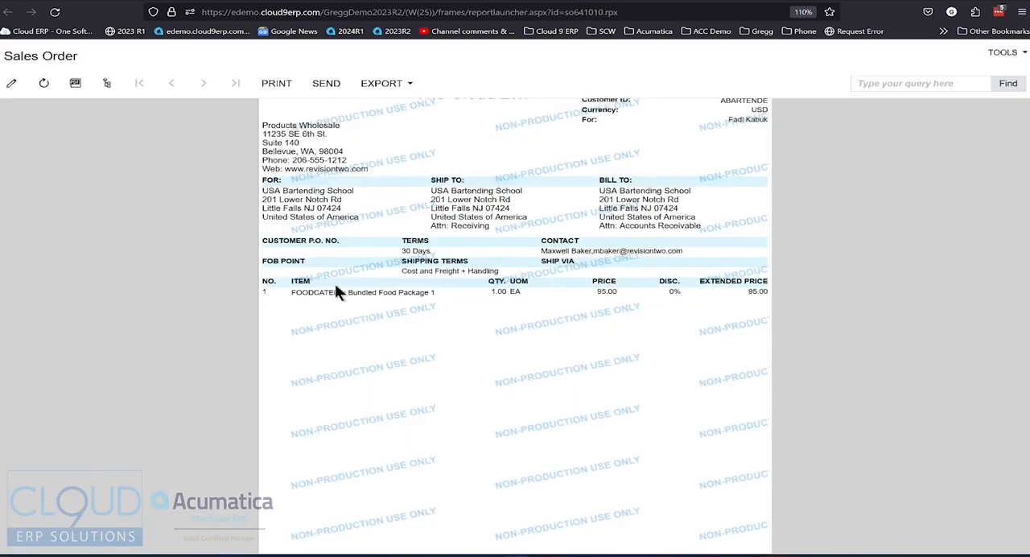
pyautogui.scroll(-3)
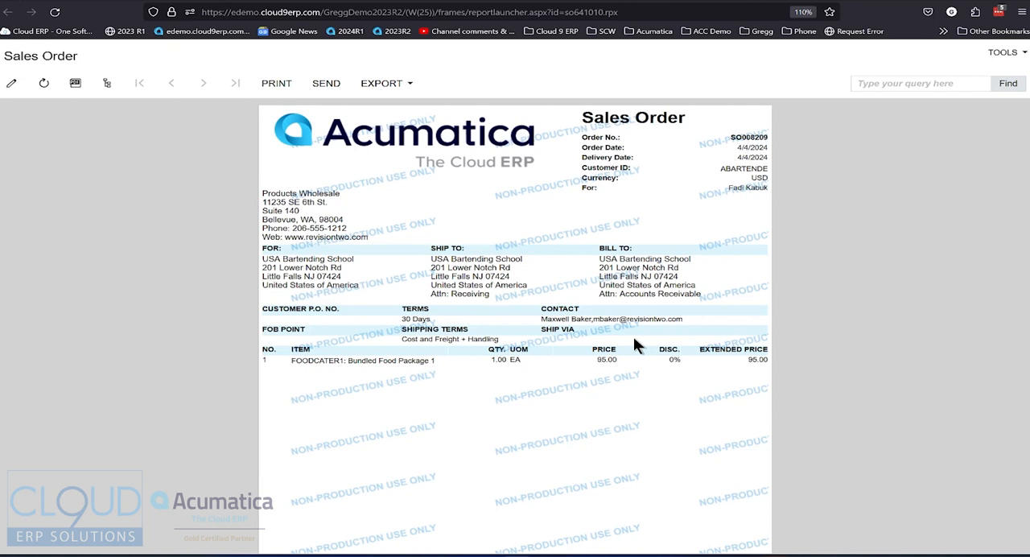
pyautogui.moveTo(645, 346)
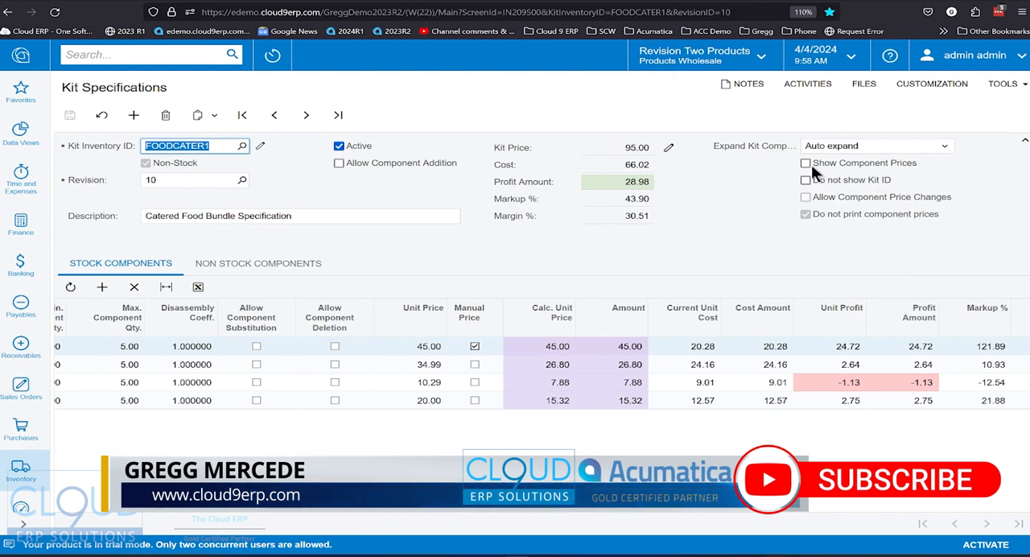
# Step: Turn on Show Component Prices for the FOODCATER1 kit and save the specification
pyautogui.click(805, 162)
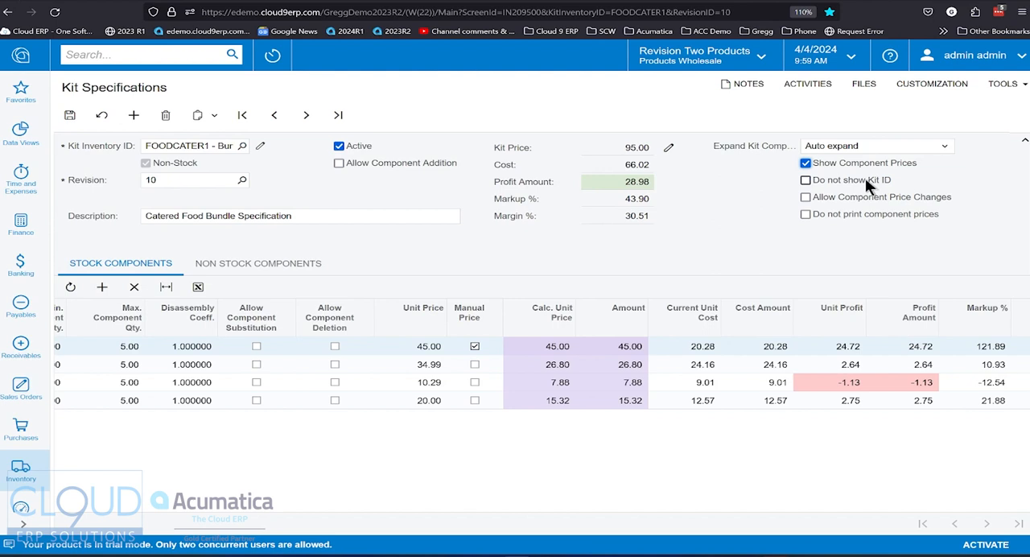
pyautogui.moveTo(899, 184)
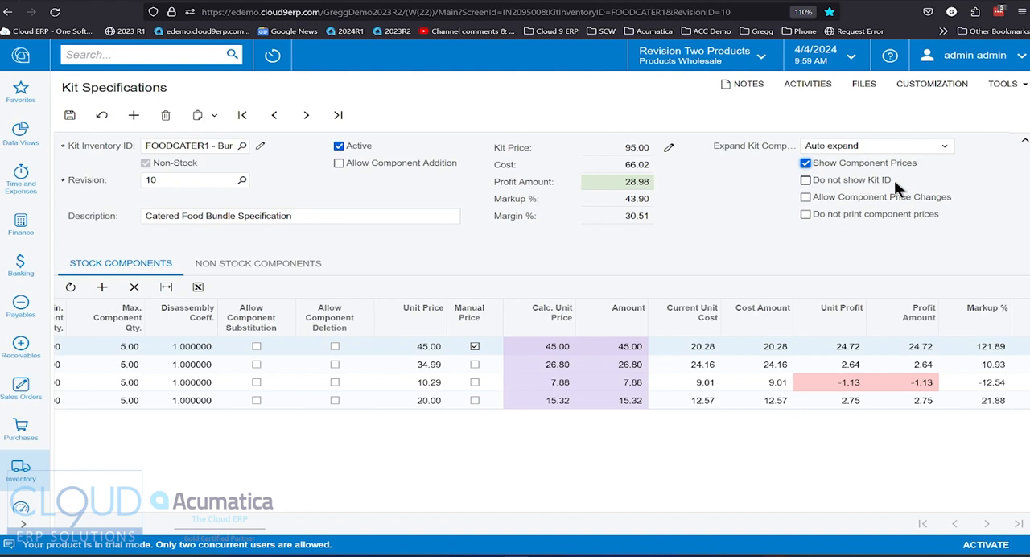
pyautogui.moveTo(826, 209)
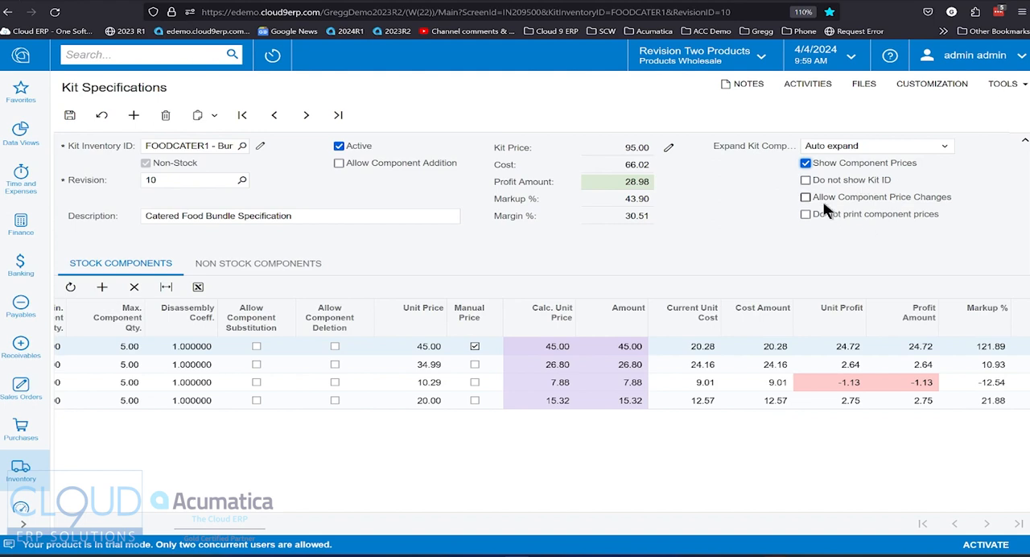
pyautogui.click(805, 197)
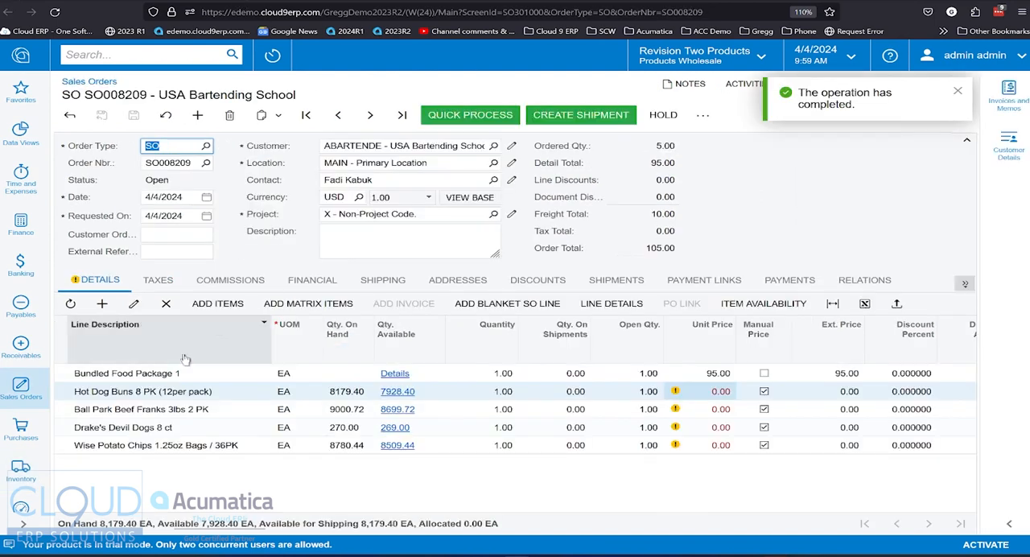
# Step: Replace the order lines with FOODCATER1 from branch PRODWHOLE, quantity 1.00
pyautogui.click(166, 303)
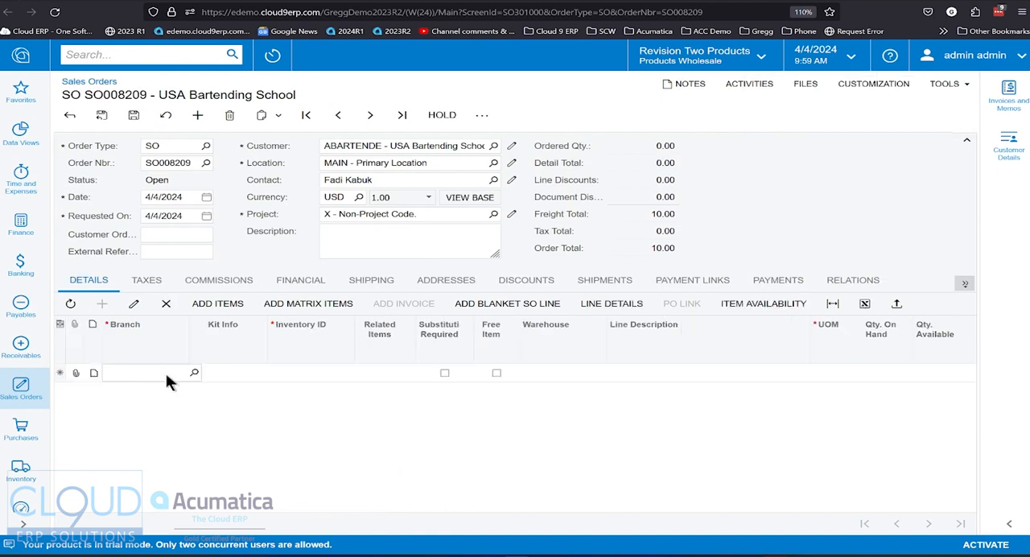
pyautogui.write('PRODWHOLE')
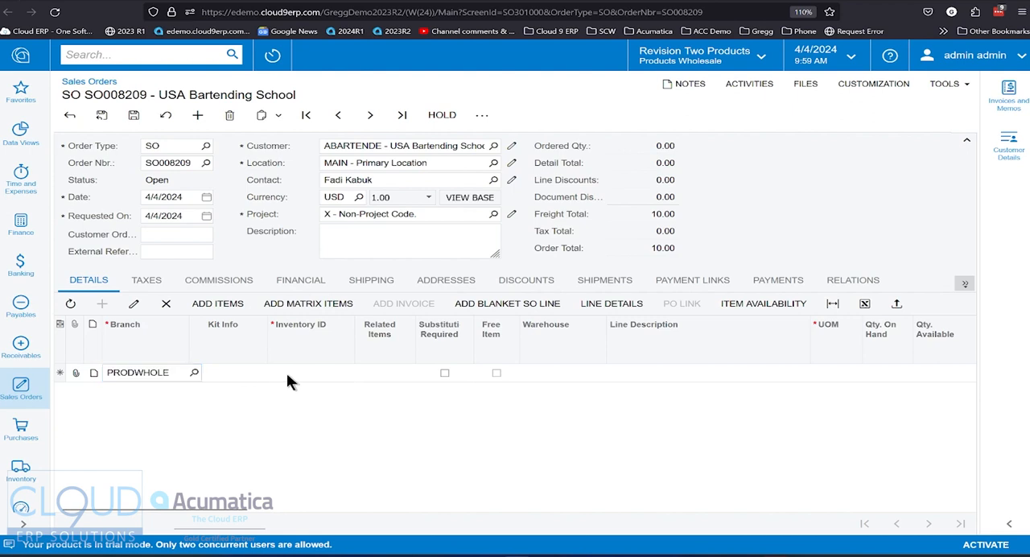
pyautogui.write('f')
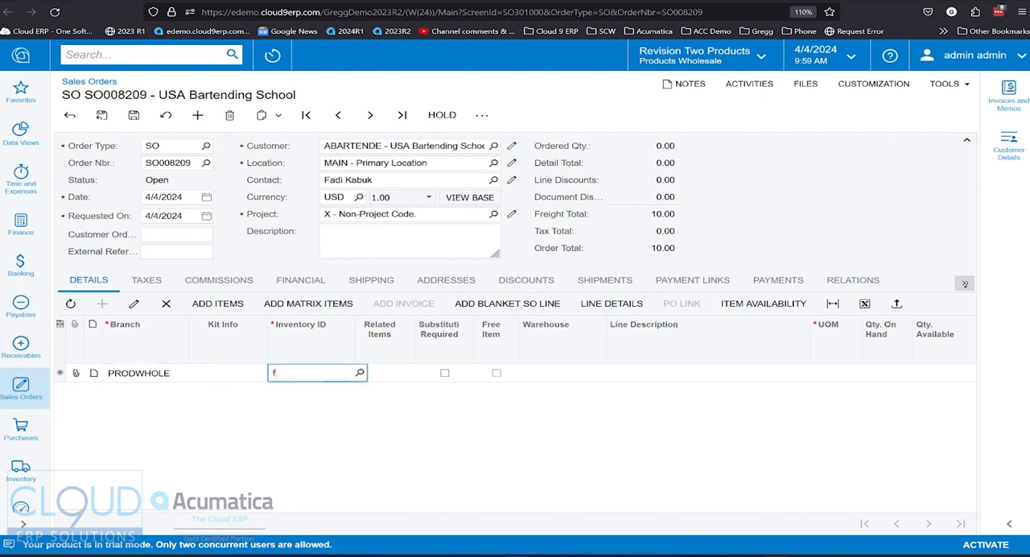
pyautogui.write('oodc')
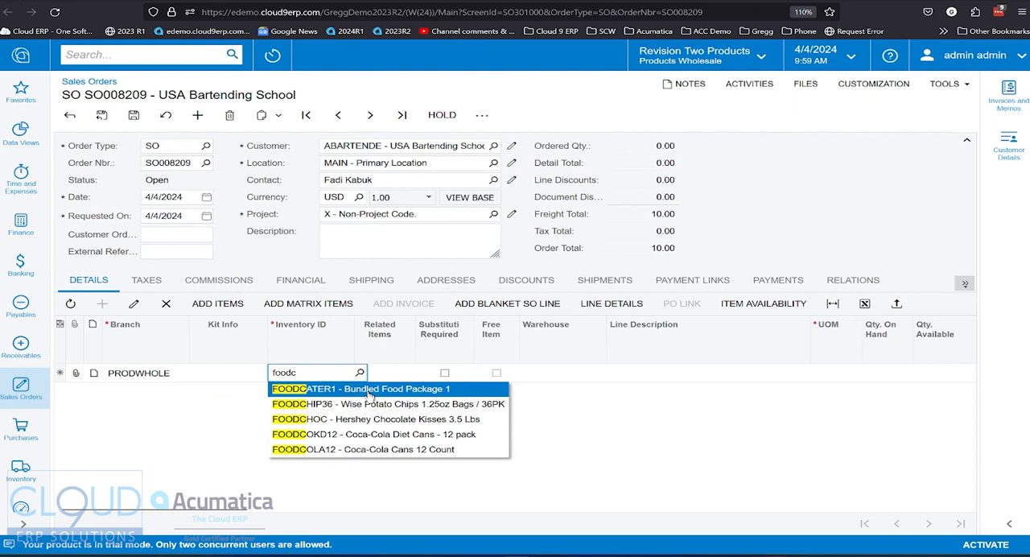
pyautogui.click(369, 388)
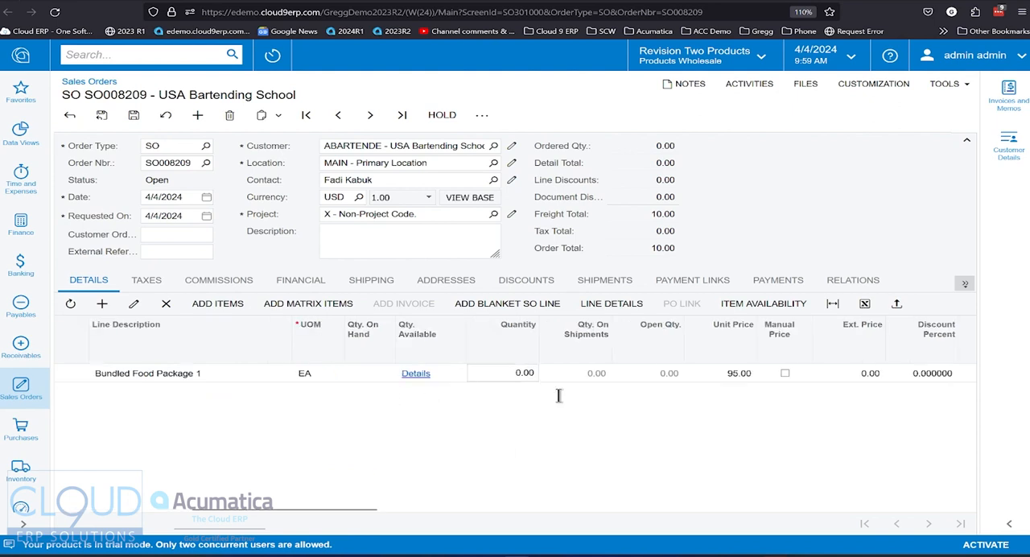
pyautogui.write('1.00')
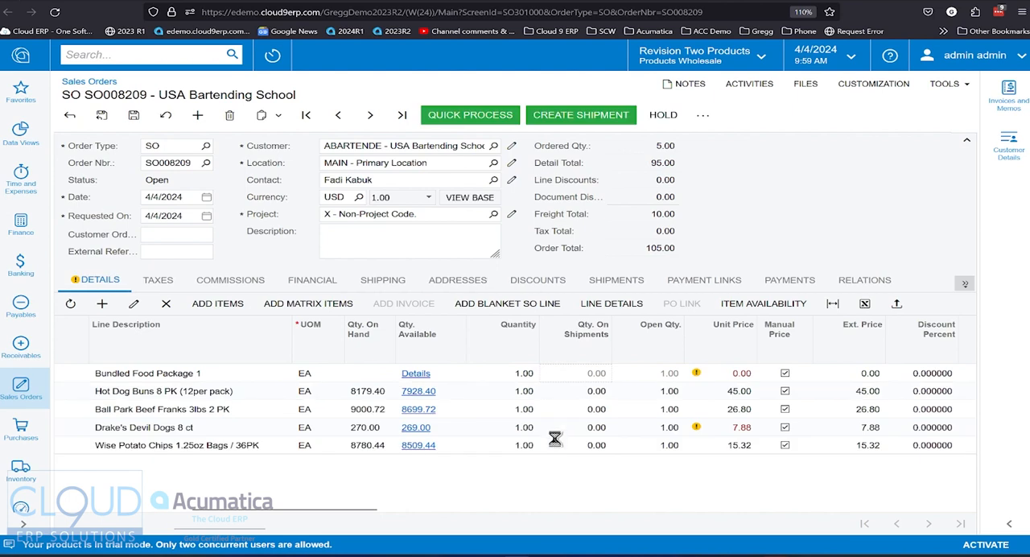
pyautogui.click(169, 145)
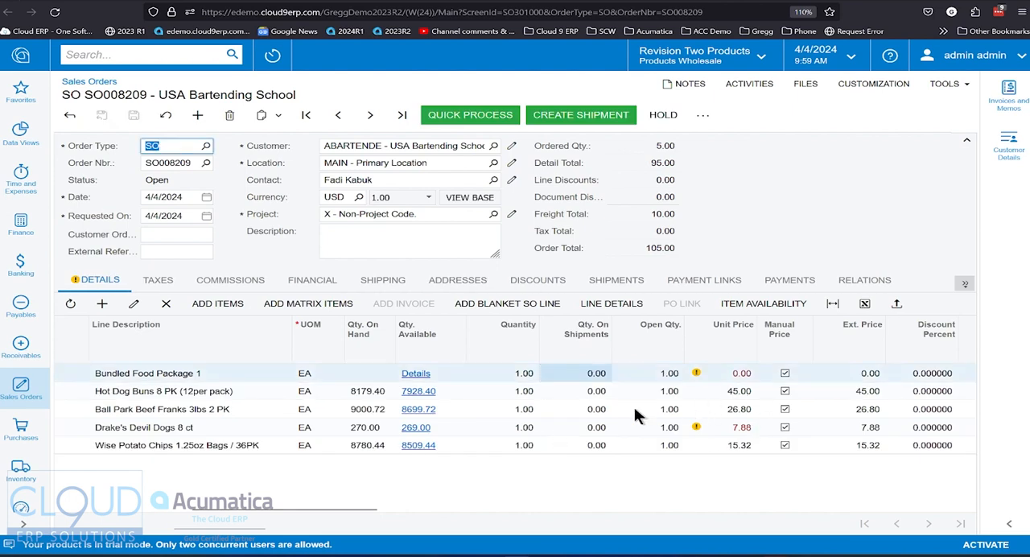
pyautogui.moveTo(607, 426)
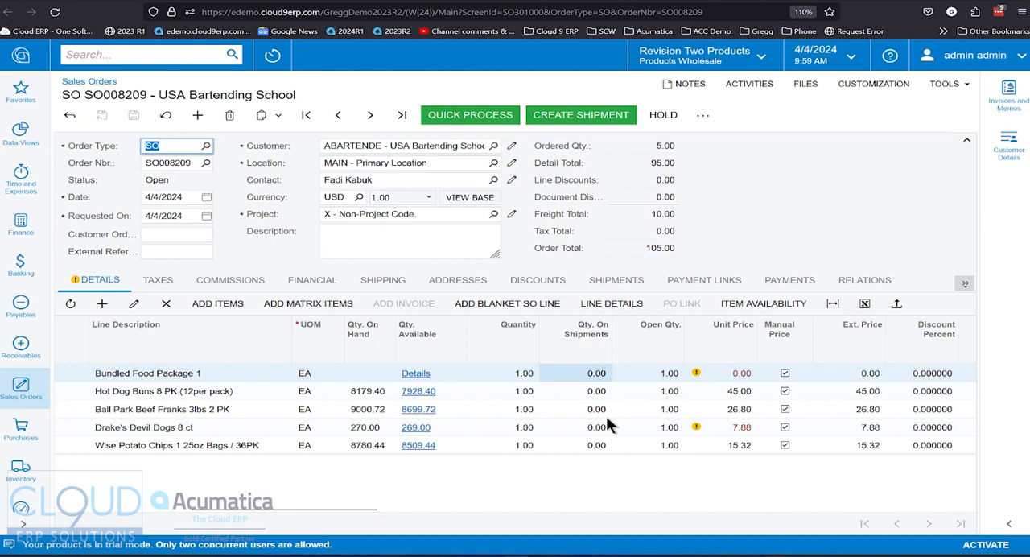
pyautogui.moveTo(740, 406)
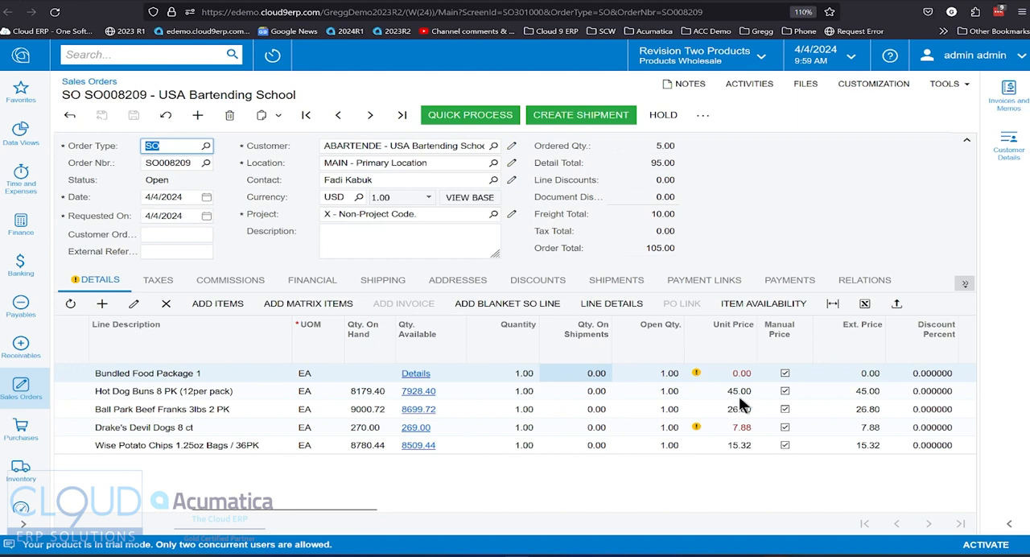
# Step: Change the Hot Dog Buns unit price to 25.00
pyautogui.click(740, 390)
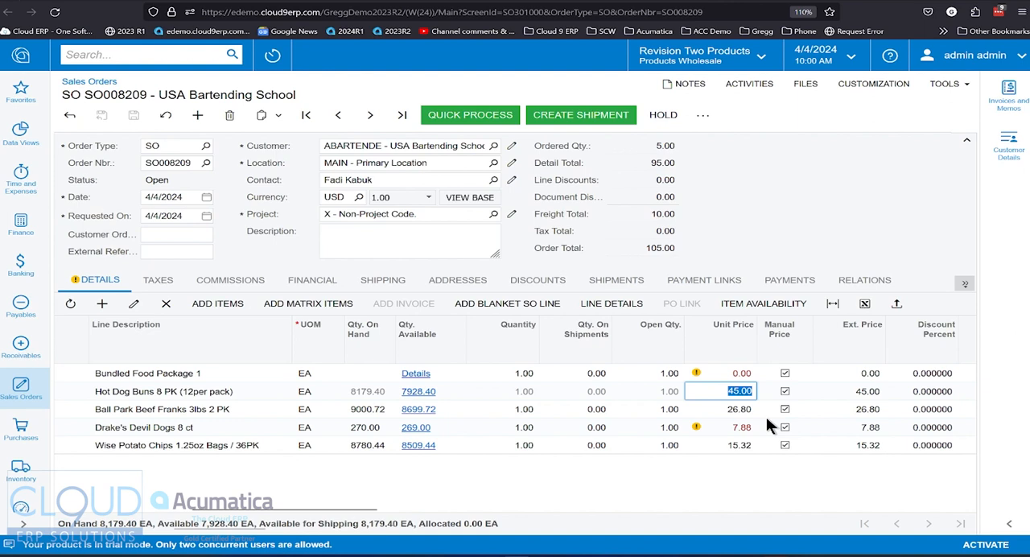
pyautogui.write('25.00')
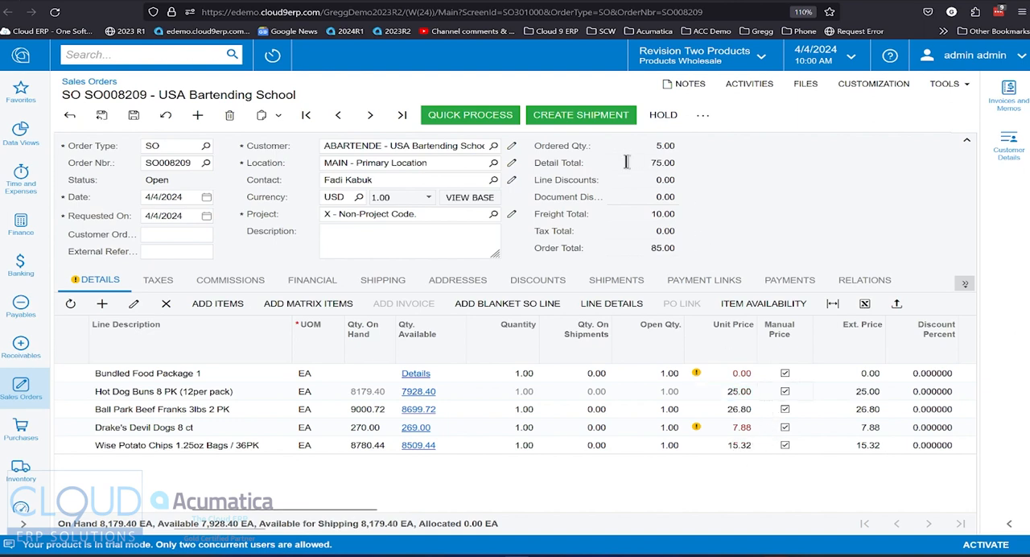
pyautogui.click(177, 145)
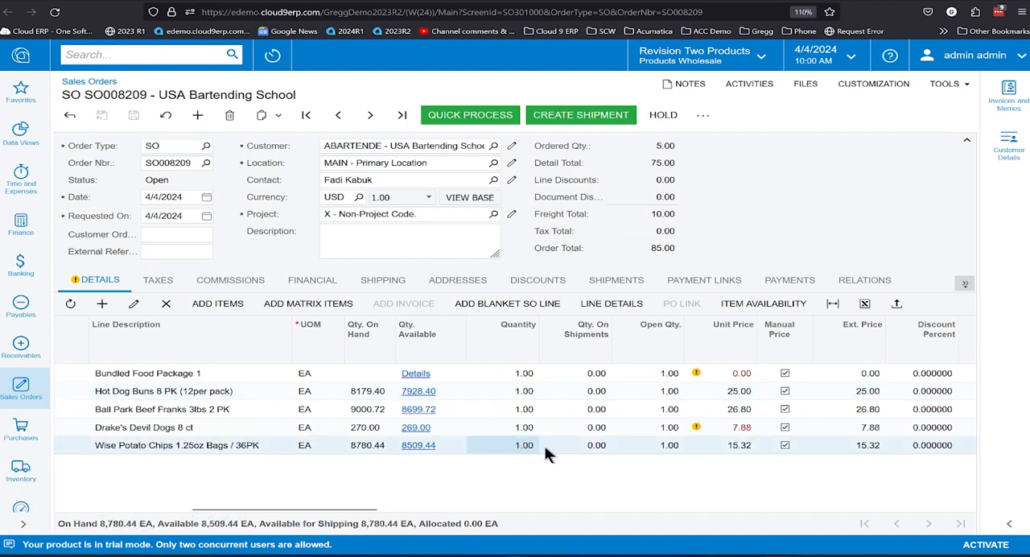
pyautogui.hscroll(3)
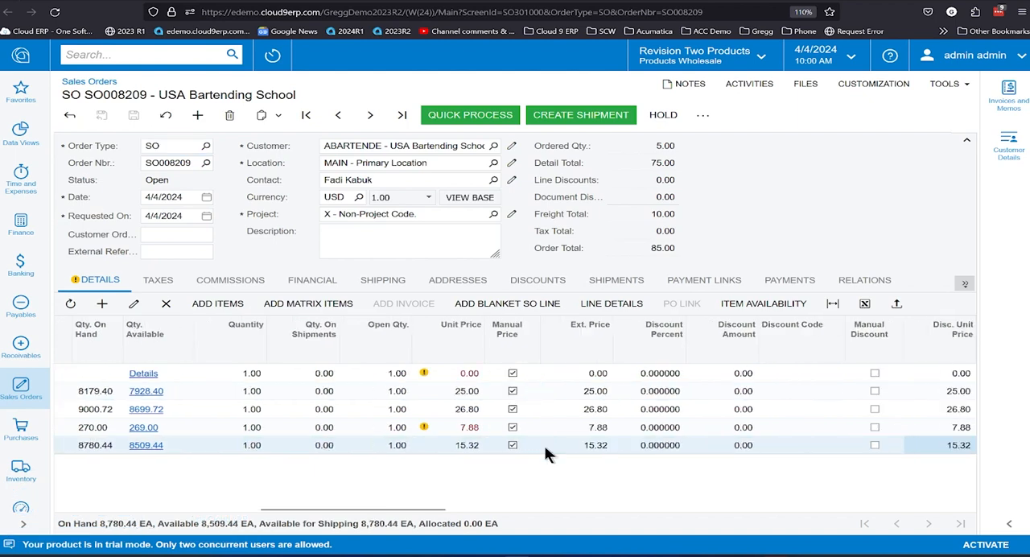
pyautogui.hscroll(3)
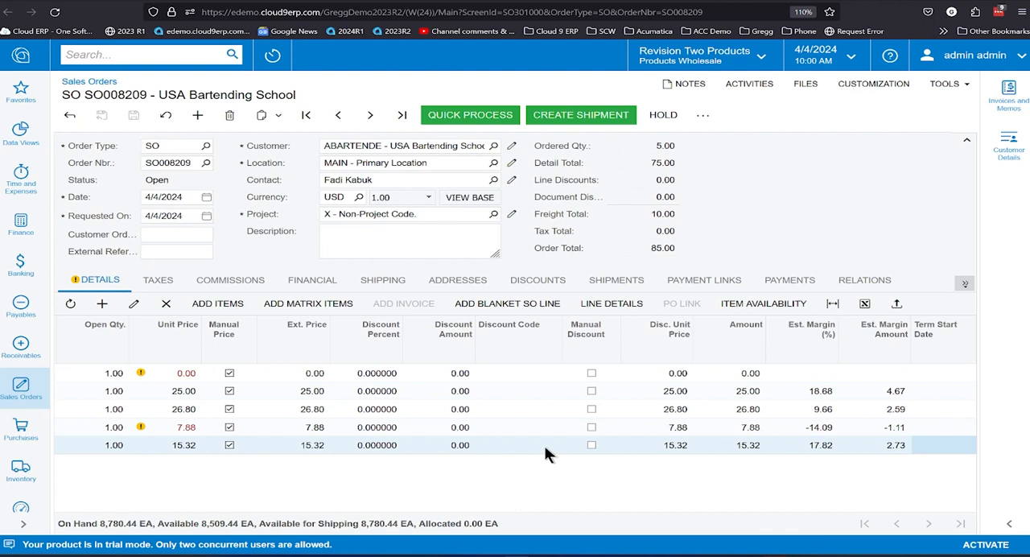
pyautogui.moveTo(822, 381)
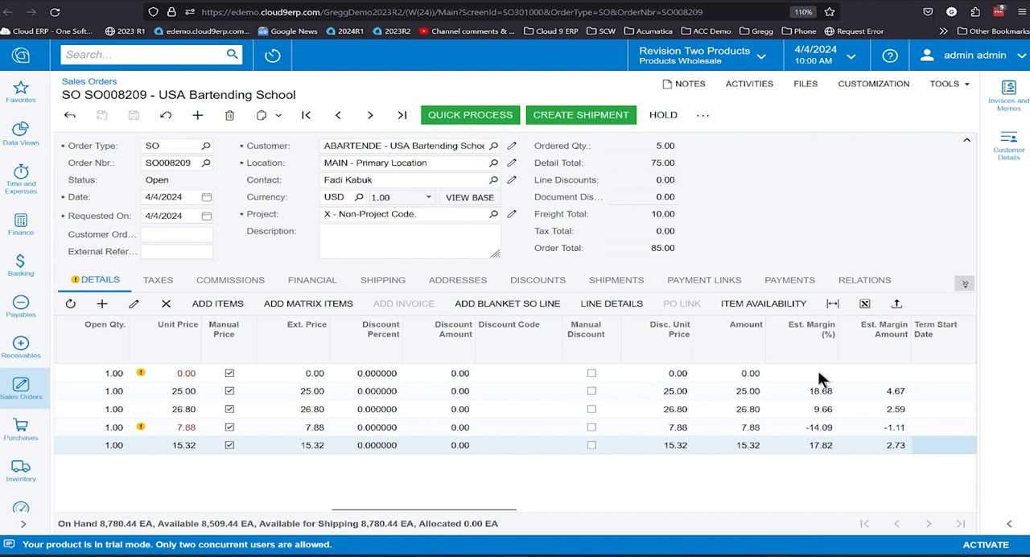
pyautogui.moveTo(748, 420)
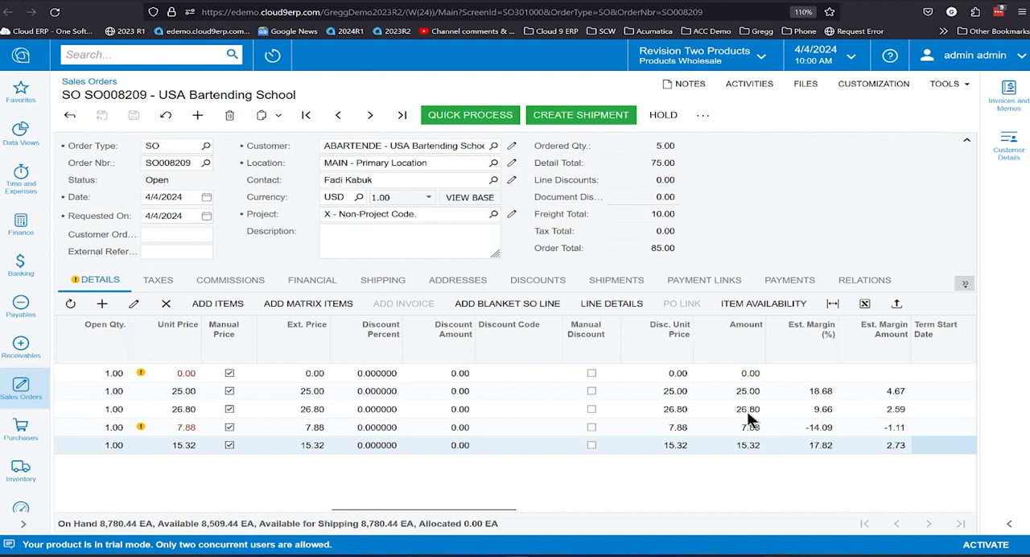
pyautogui.click(748, 408)
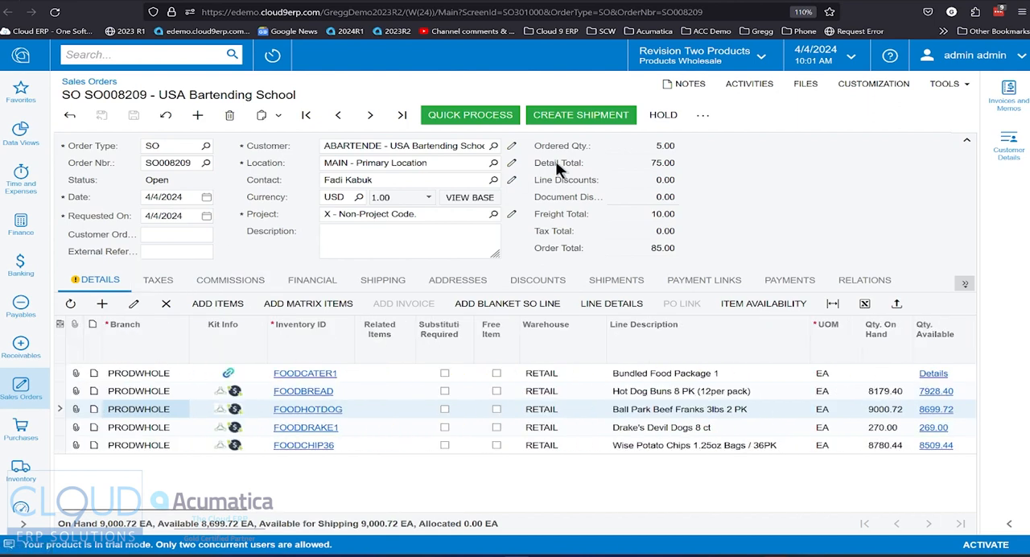
# Step: Review the FOODCATER1 kit line and component prices on the SO008209 printout, then close it
pyautogui.click(701, 114)
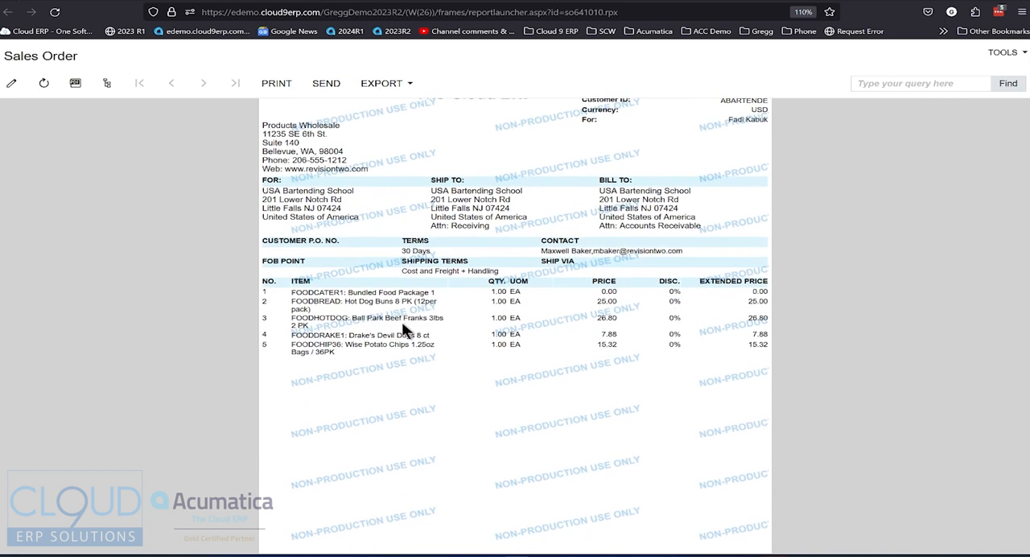
pyautogui.doubleClick(362, 291)
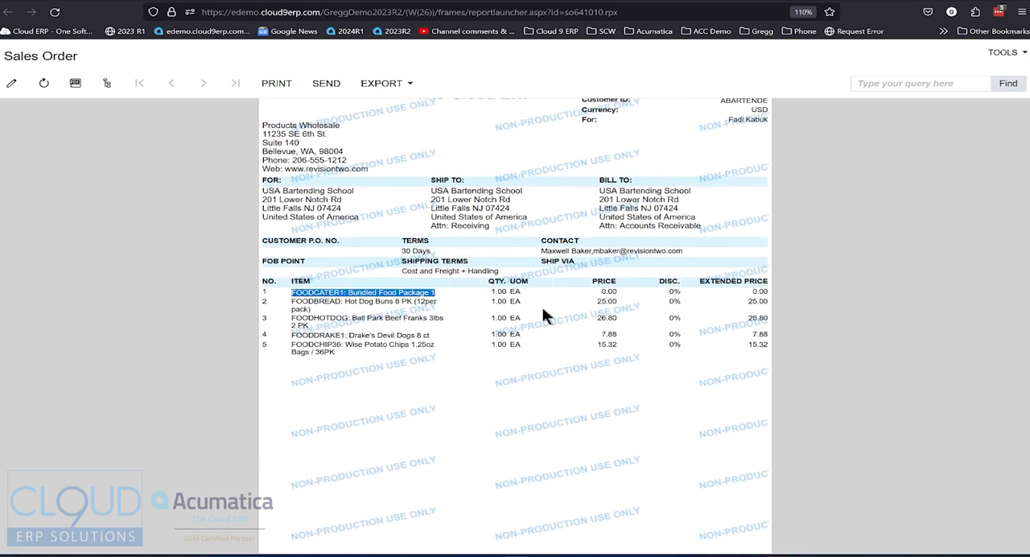
pyautogui.moveTo(505, 331)
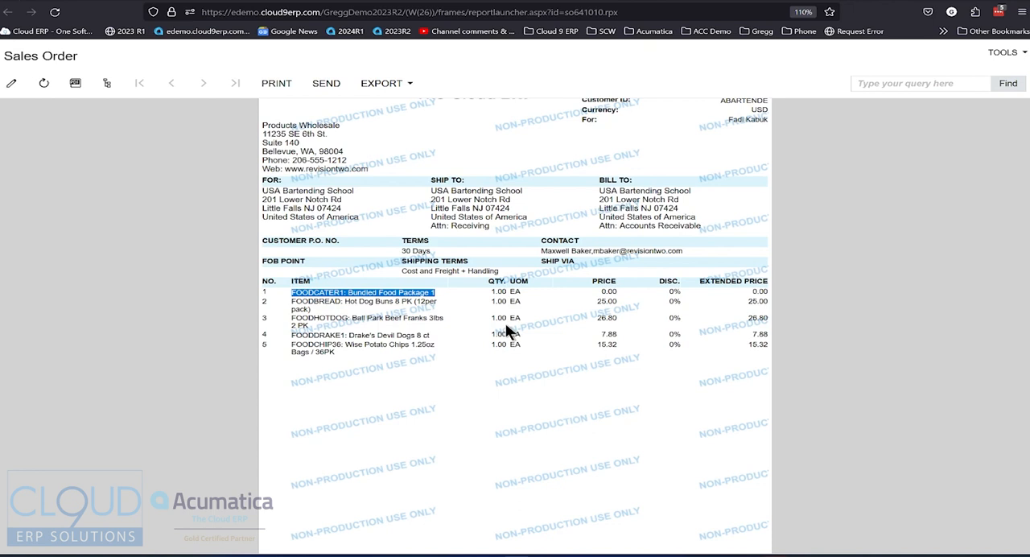
pyautogui.scroll(-3)
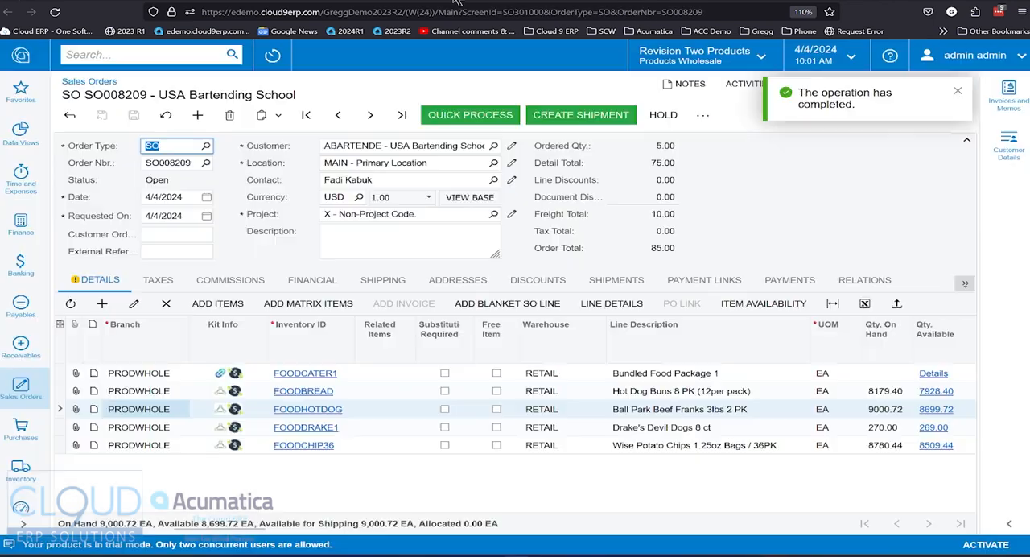
# Step: Check 'Do not print component prices' on the FOODCATER1 kit specification
pyautogui.click(304, 372)
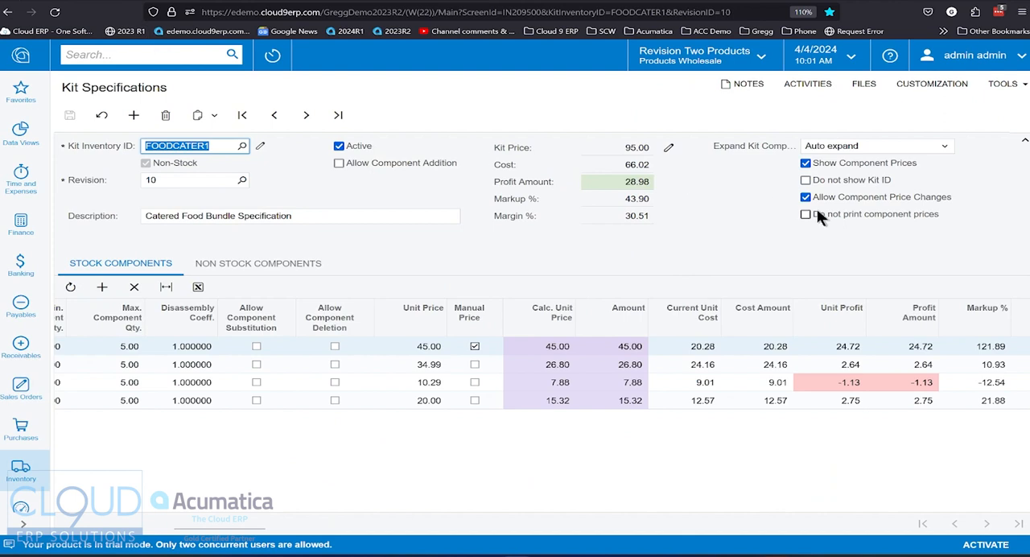
pyautogui.click(805, 213)
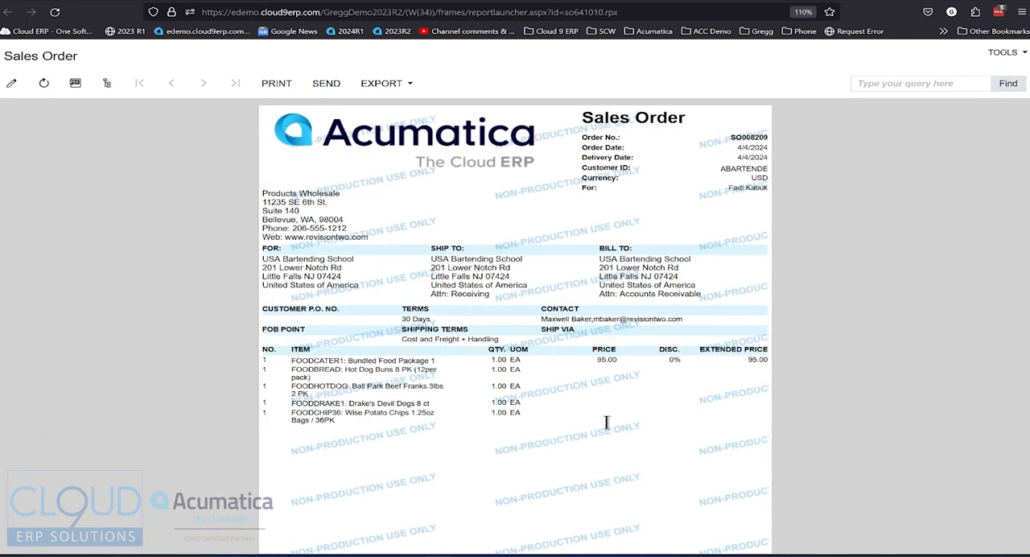
pyautogui.moveTo(750, 358)
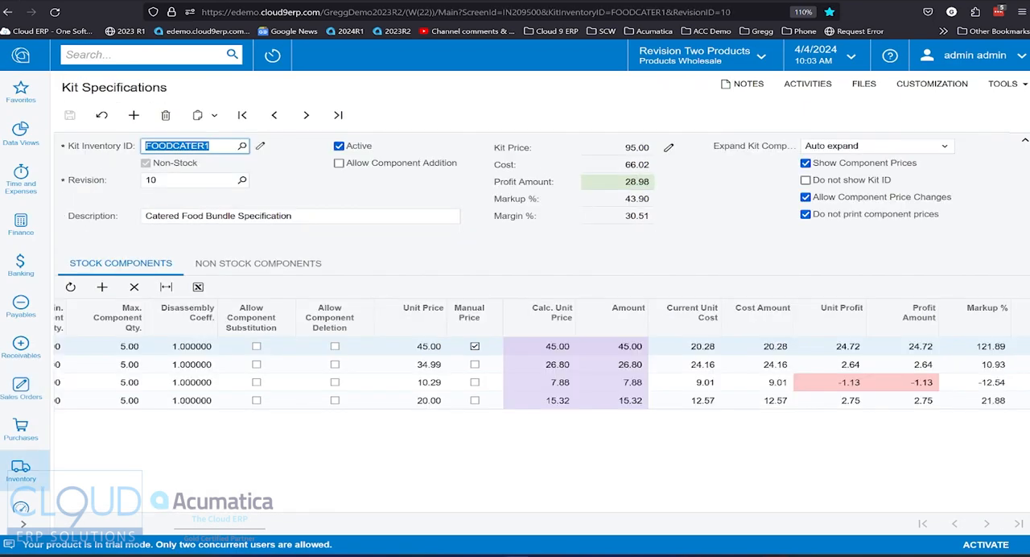
# Step: Review the ELECOMP1 kit's 600.00 price and profit, then go to Inventory
pyautogui.click(242, 145)
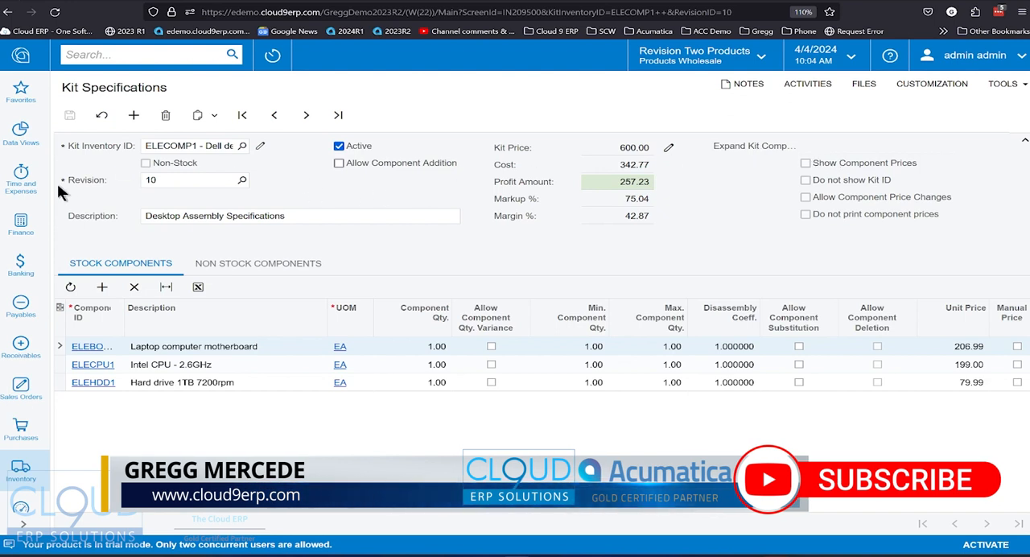
pyautogui.moveTo(181, 366)
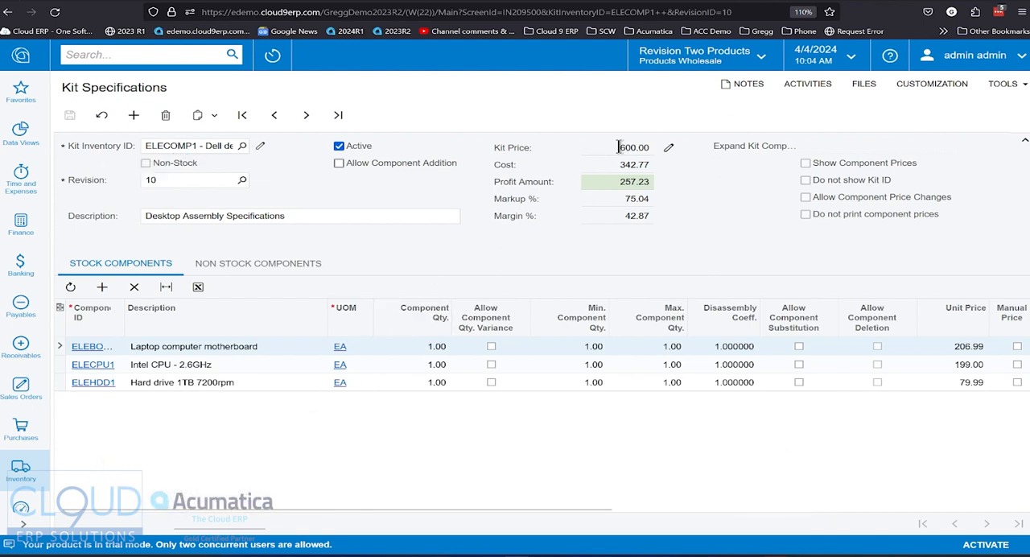
pyautogui.click(633, 148)
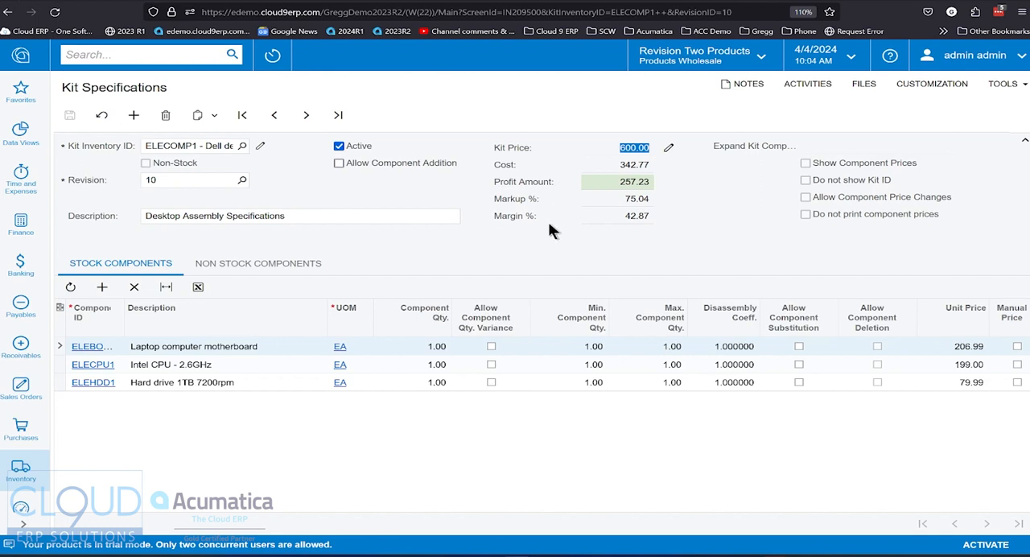
pyautogui.moveTo(578, 224)
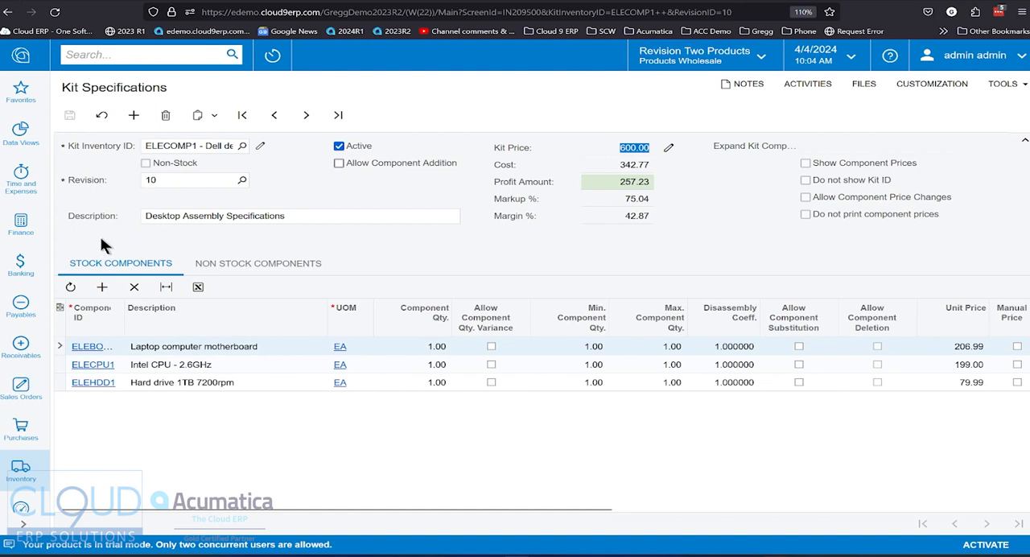
pyautogui.moveTo(750, 418)
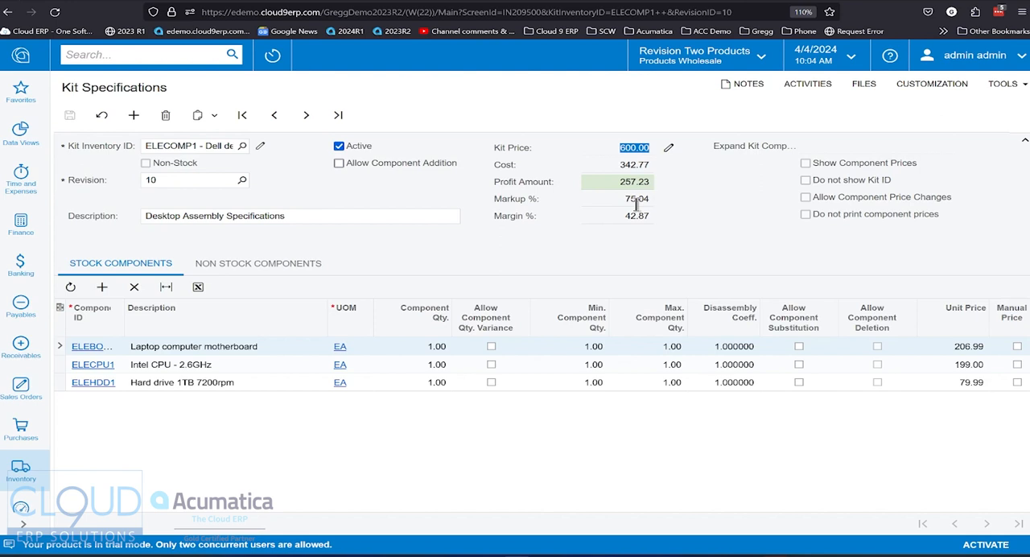
pyautogui.click(20, 466)
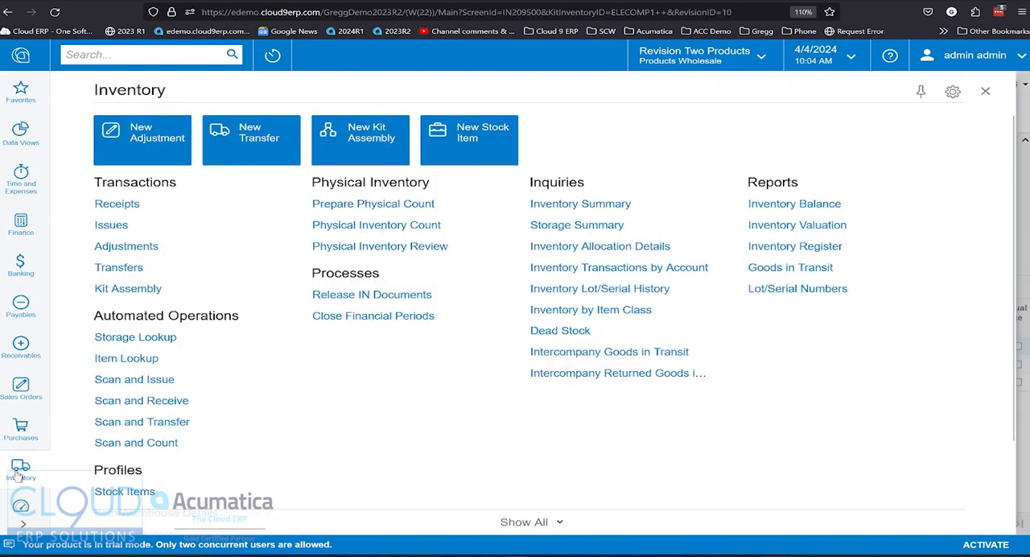
# Step: Create a new record from the Kit Assembly list
pyautogui.scroll(-3)
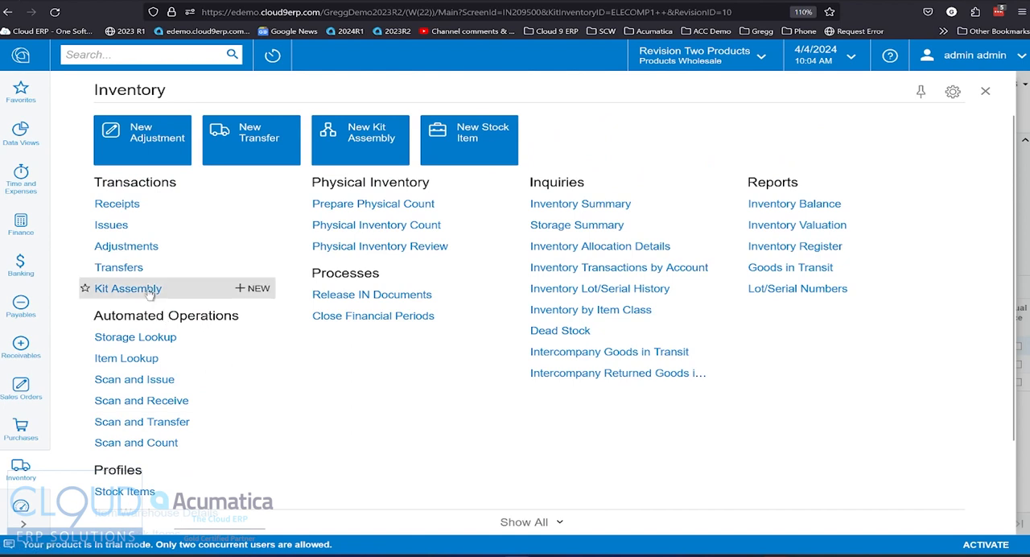
pyautogui.click(127, 288)
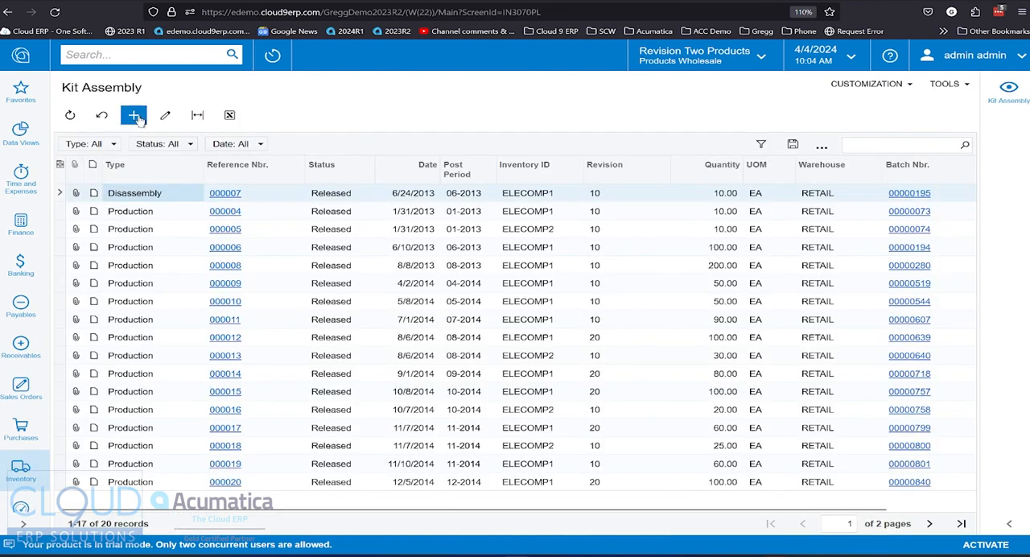
pyautogui.click(133, 115)
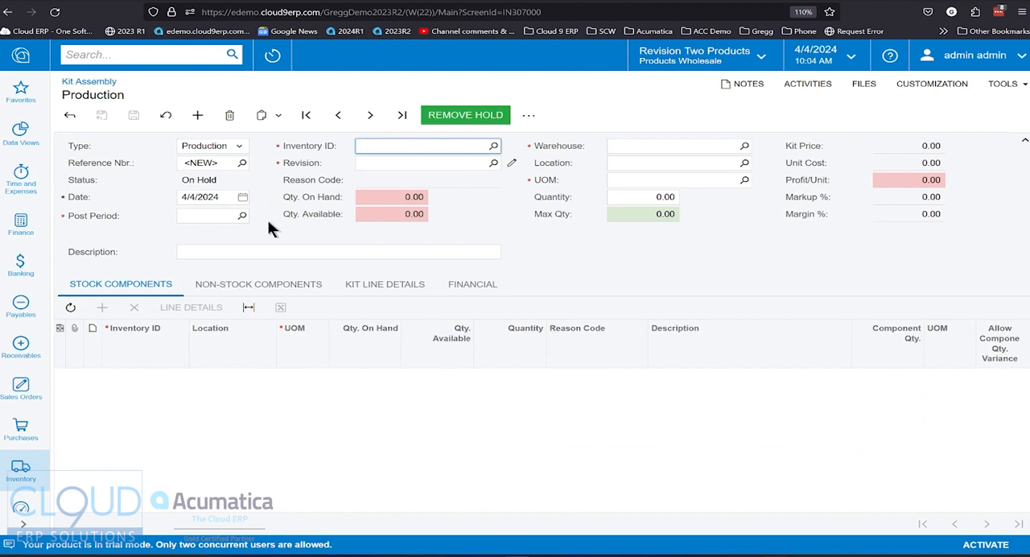
# Step: Select ELECOMP1 - Dell desktop computer as the assembly's inventory item
pyautogui.write('elec')
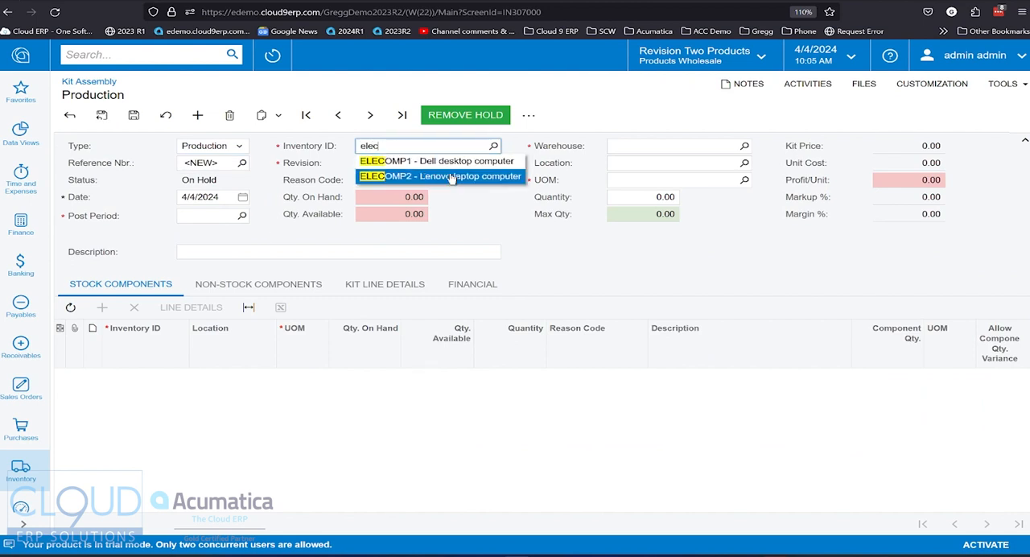
pyautogui.click(436, 161)
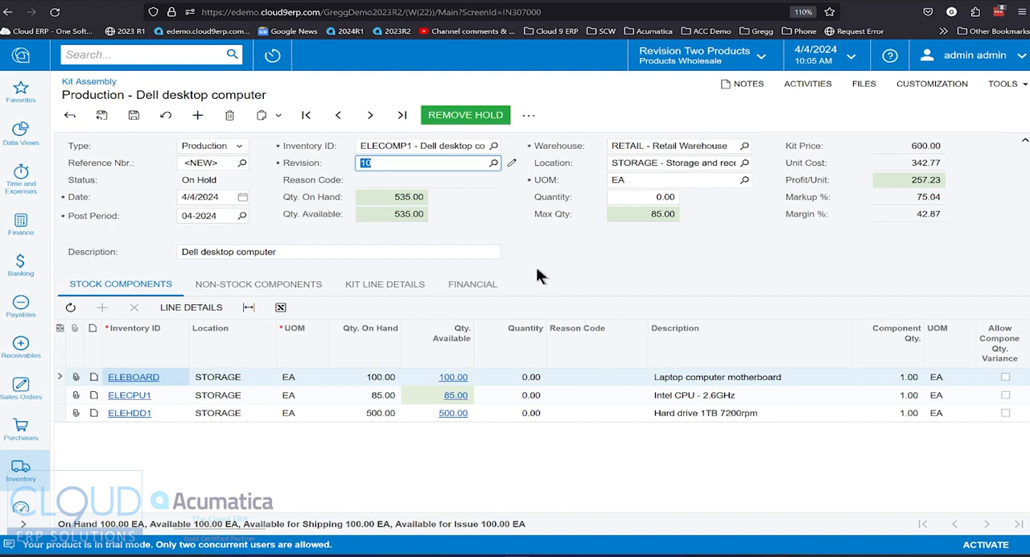
pyautogui.moveTo(291, 203)
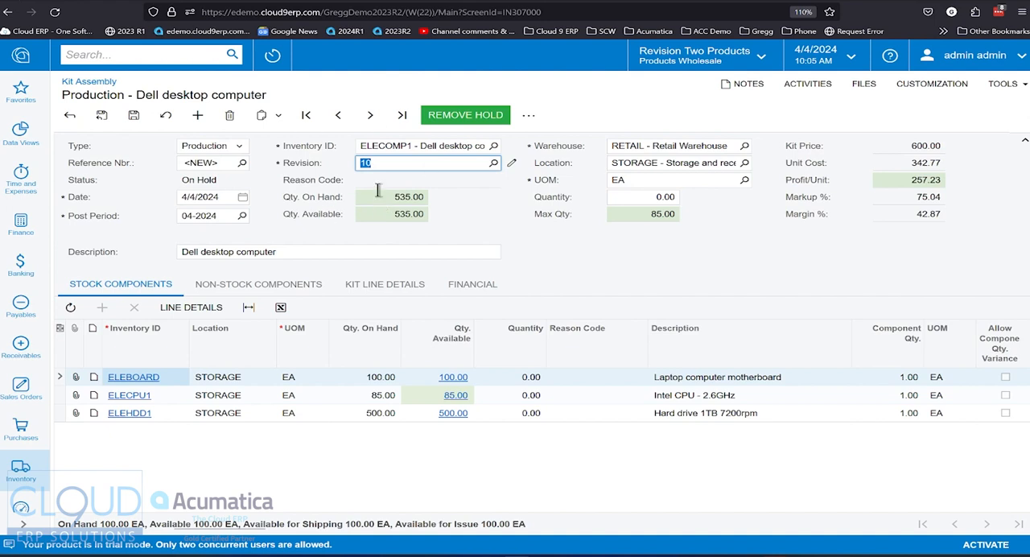
pyautogui.moveTo(490, 201)
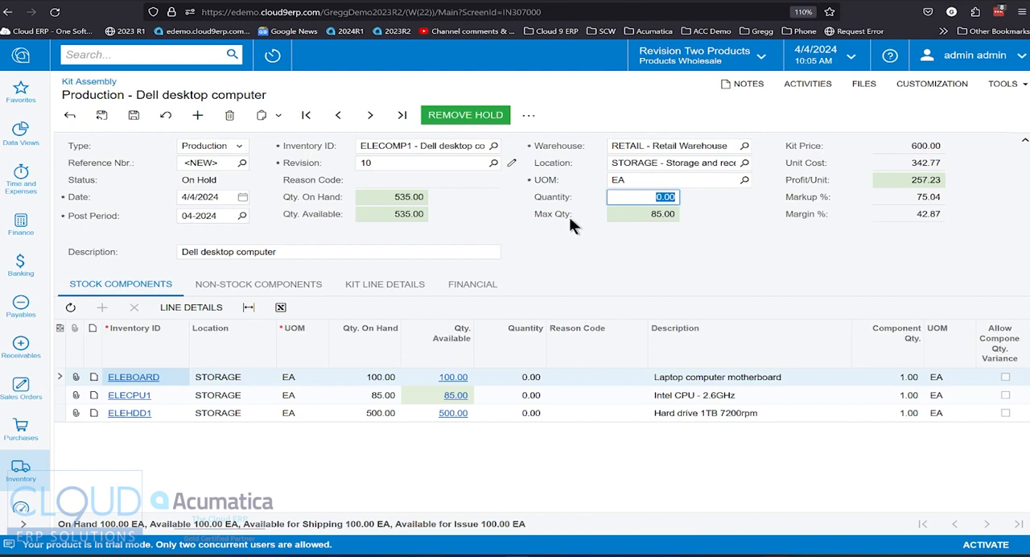
pyautogui.moveTo(490, 384)
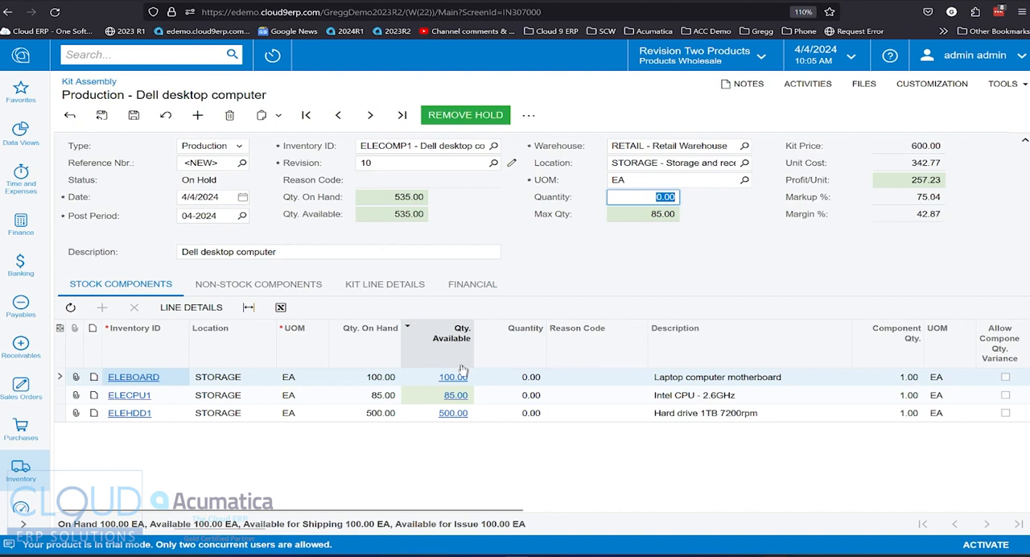
pyautogui.moveTo(257, 411)
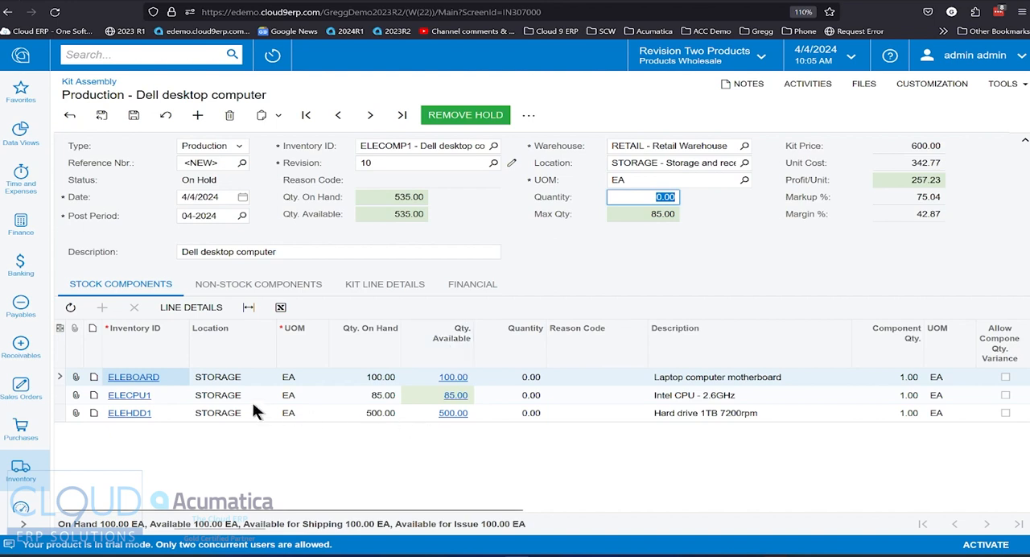
pyautogui.moveTo(702, 279)
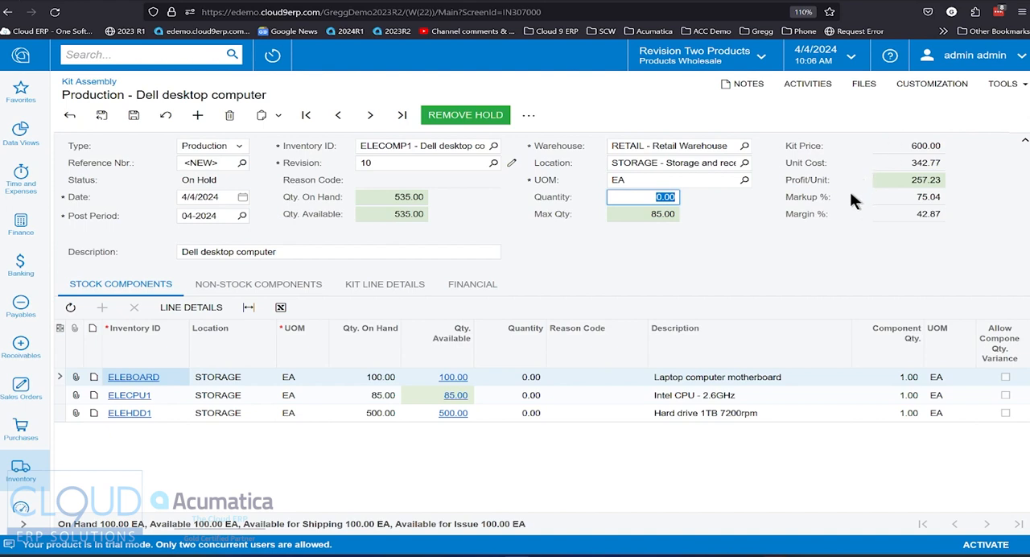
pyautogui.moveTo(843, 145)
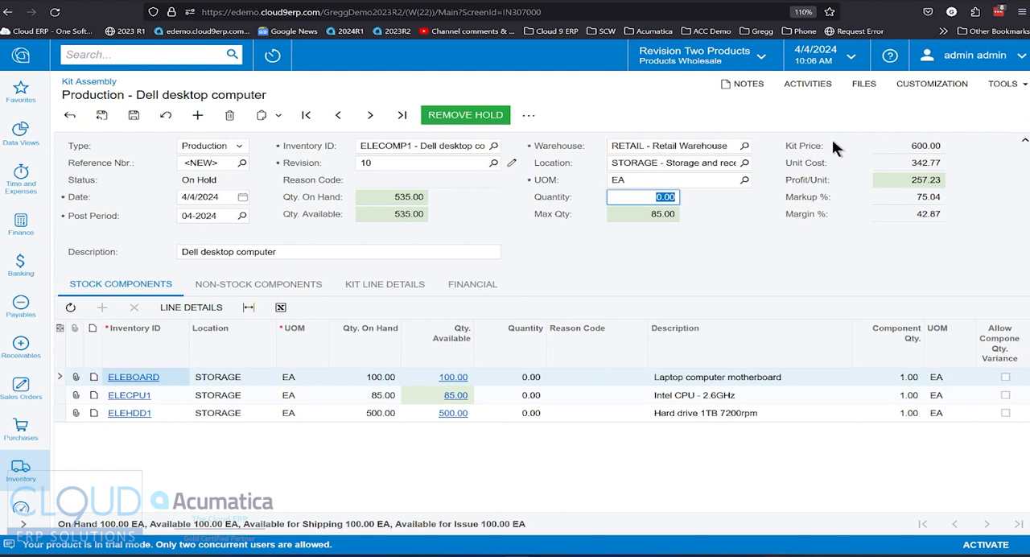
pyautogui.moveTo(808, 227)
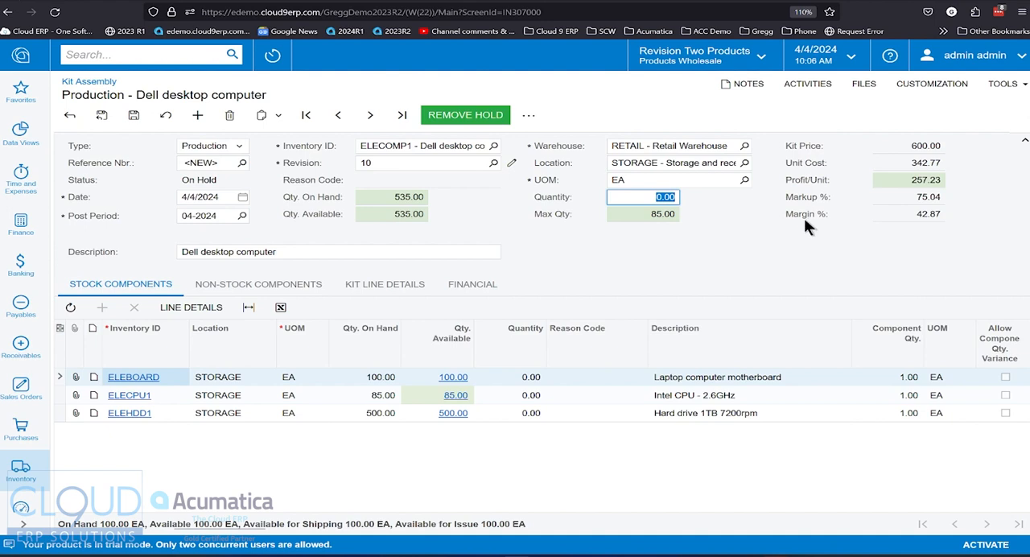
pyautogui.moveTo(867, 236)
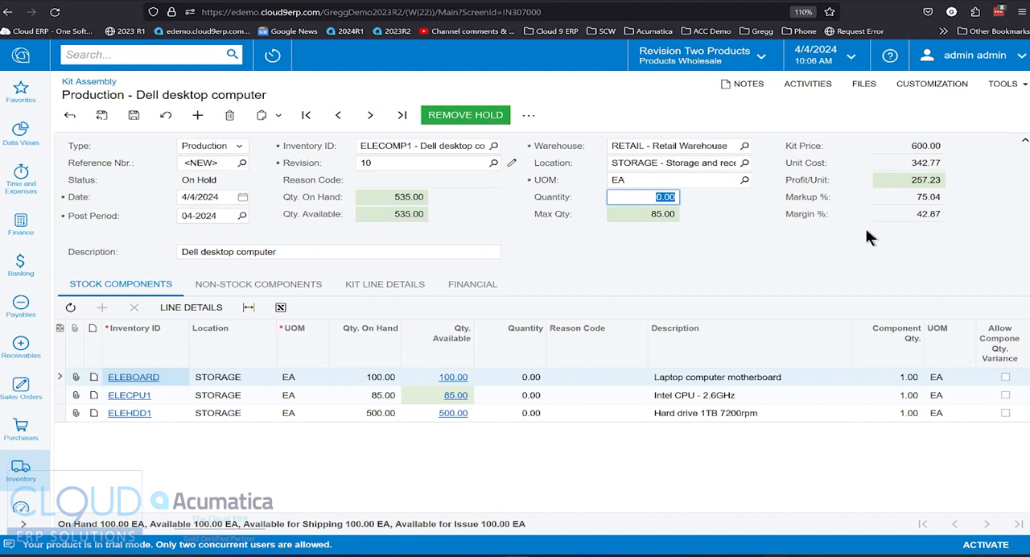